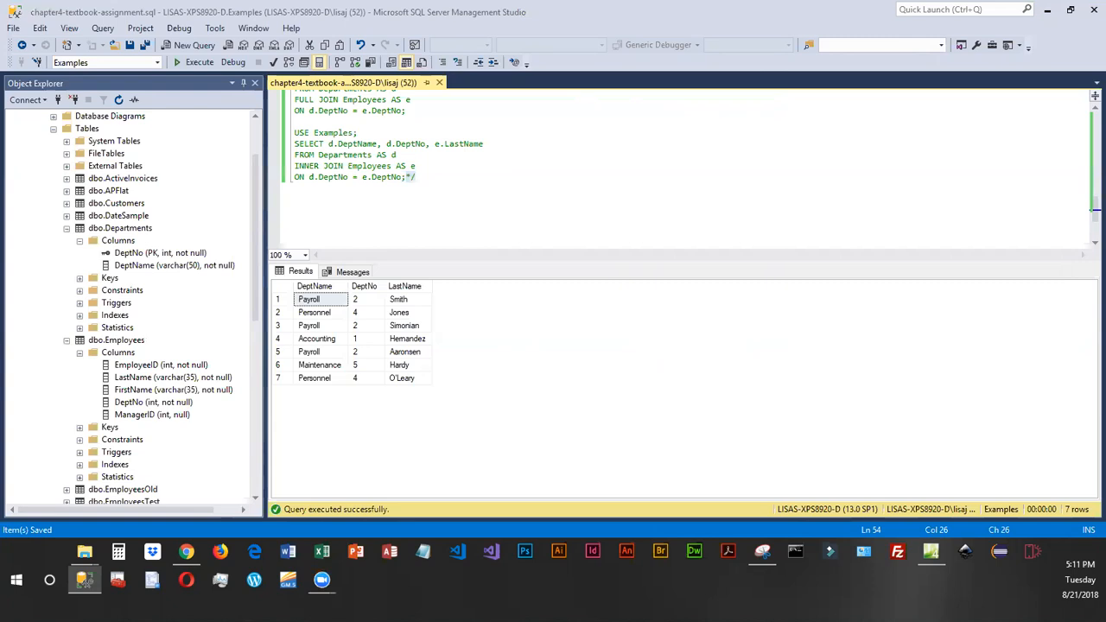
# Add a 'Task #6' label line inside the comment block, ending it with */
pyautogui.click(376, 177)
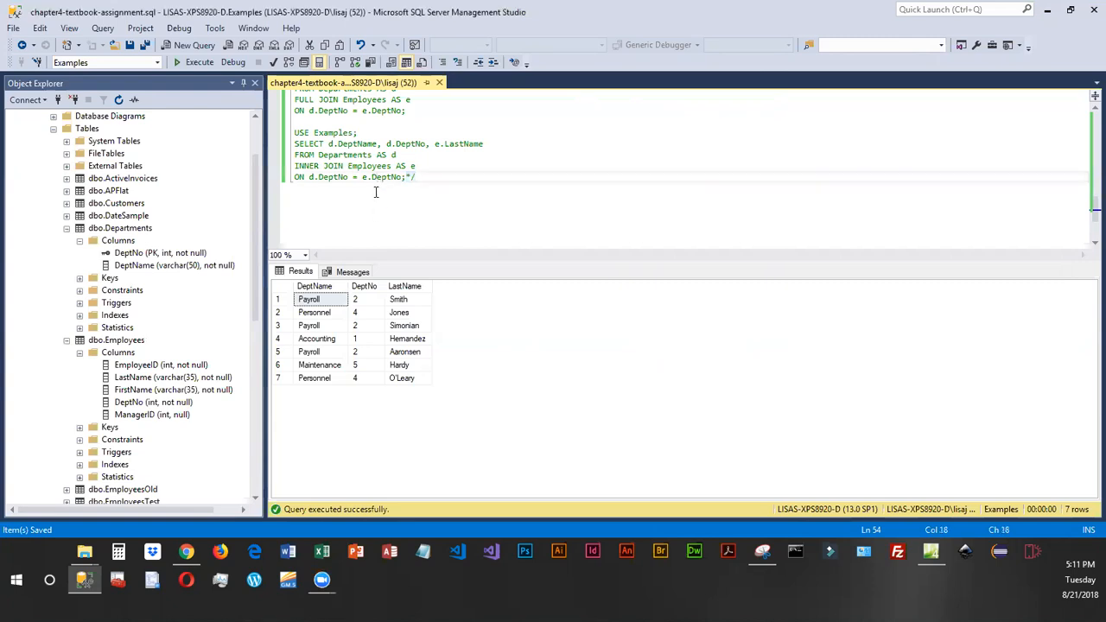
pyautogui.click(416, 176)
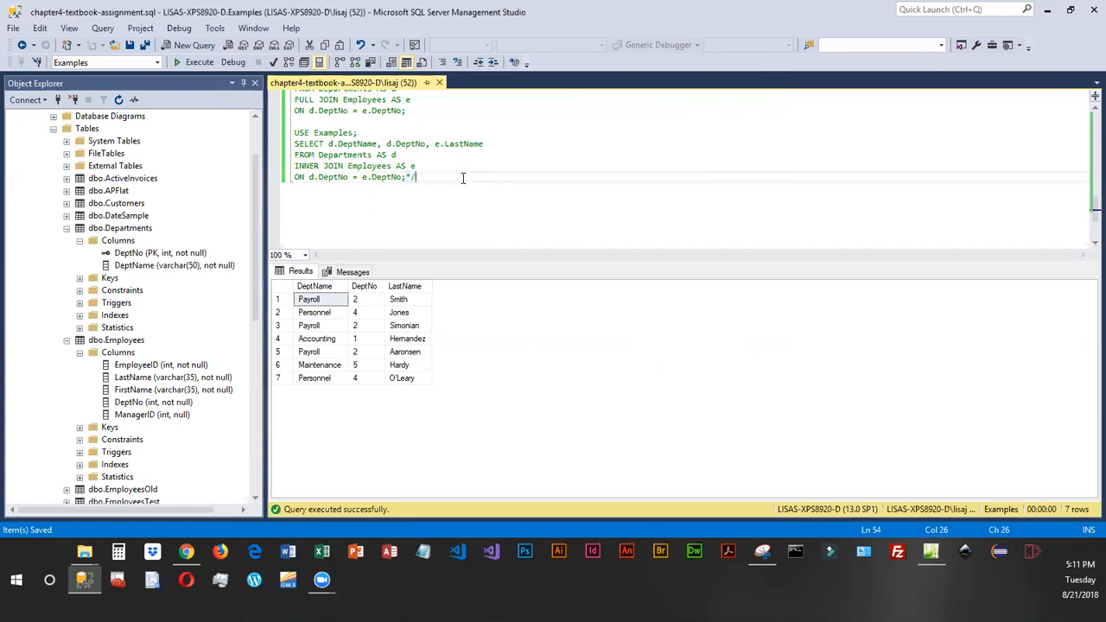
pyautogui.press('enter')
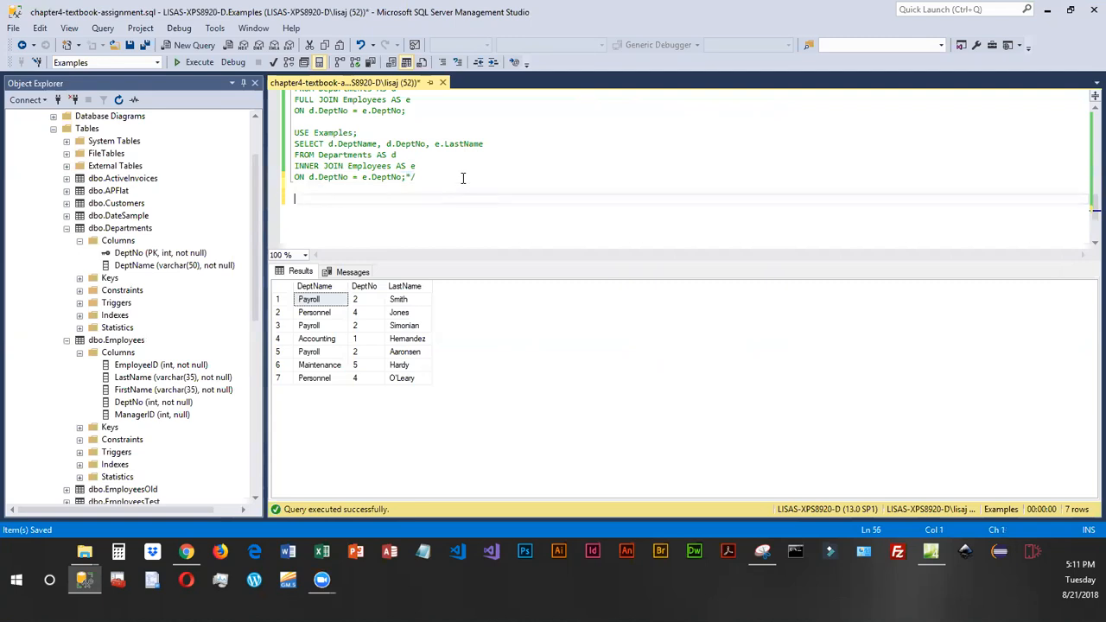
pyautogui.write('Task #6')
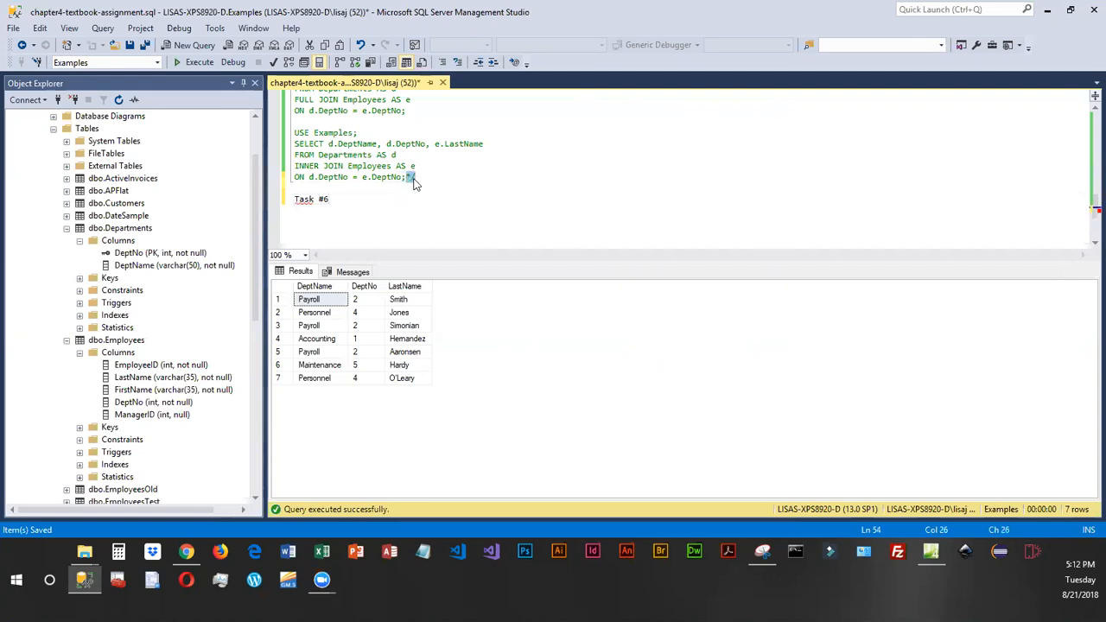
pyautogui.write('*/')
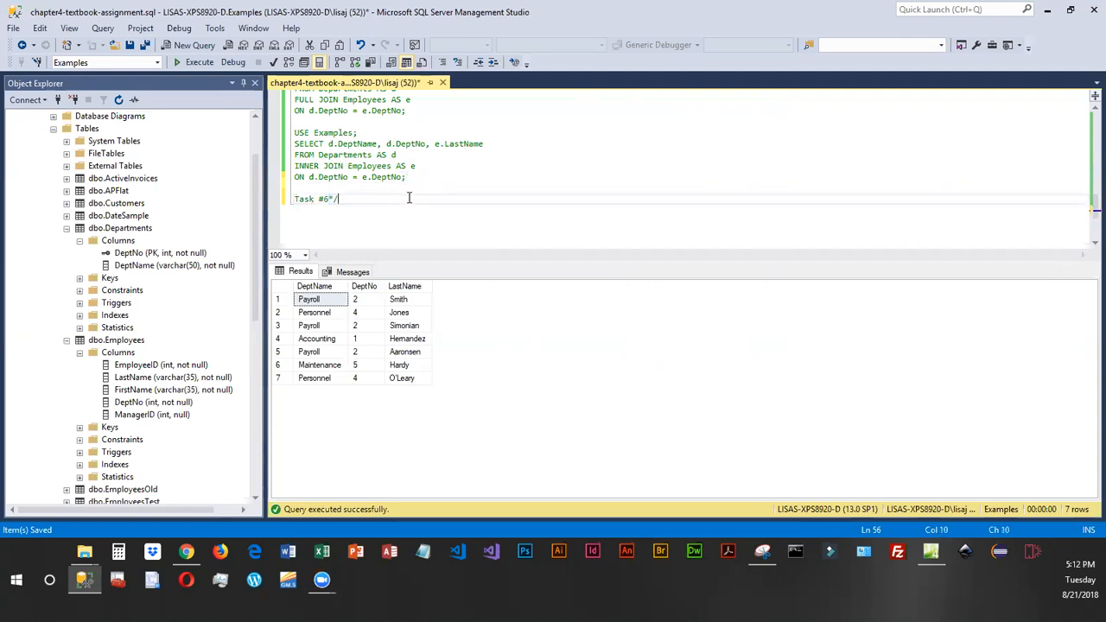
pyautogui.press('enter')
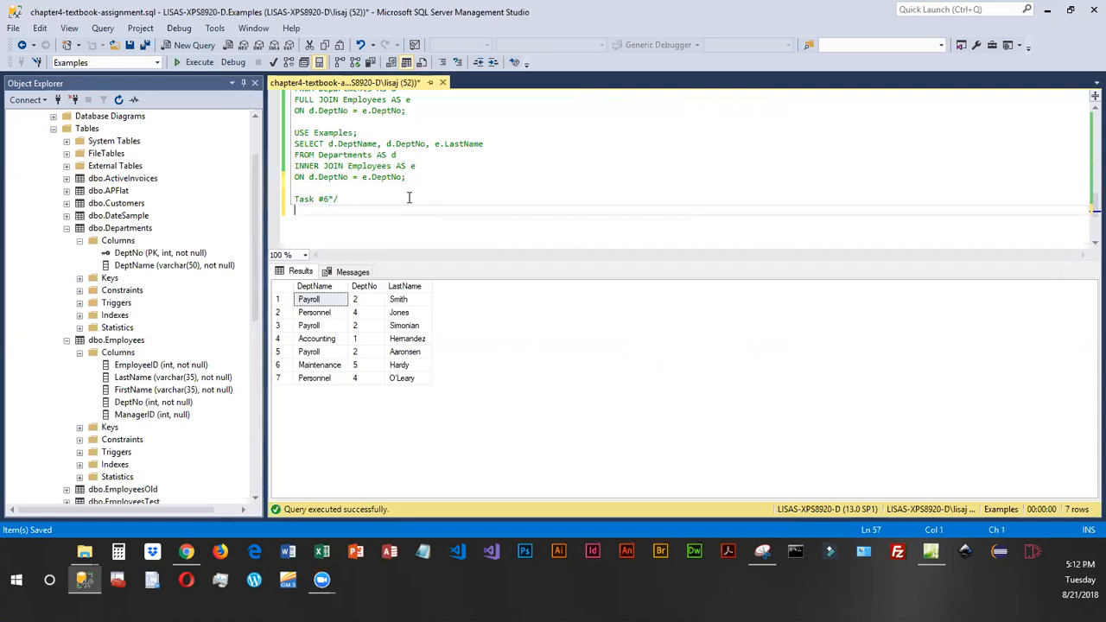
# Write SELECT DISTINCT FROM Vendors AS v1 JOIN Vendors AS v2 on separate lines
pyautogui.write('SELECT')
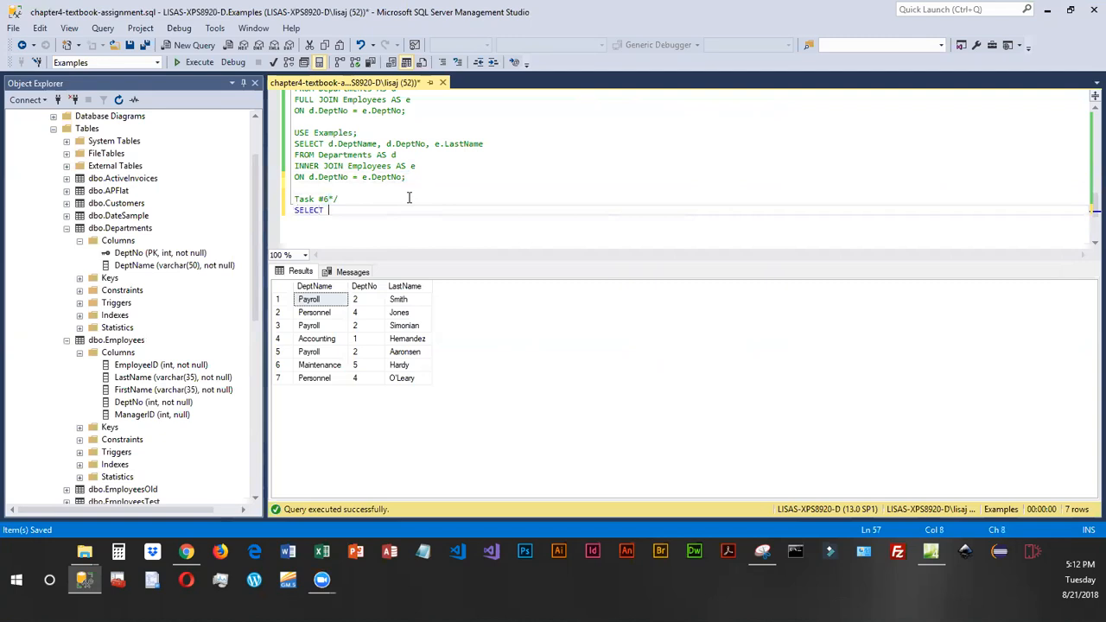
pyautogui.write('DI')
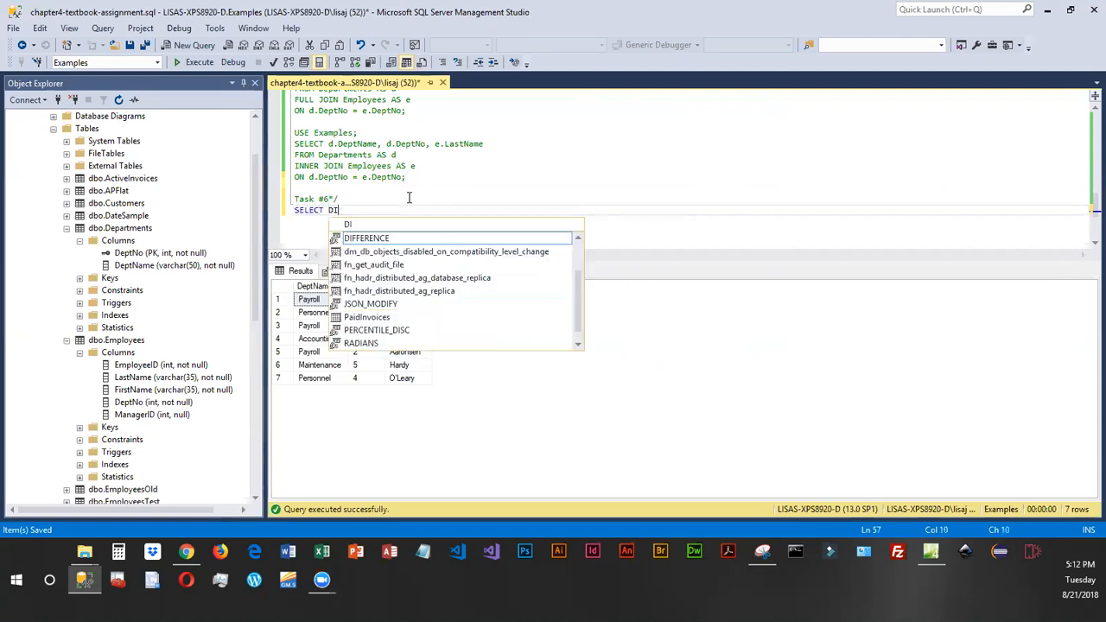
pyautogui.write('STINCT')
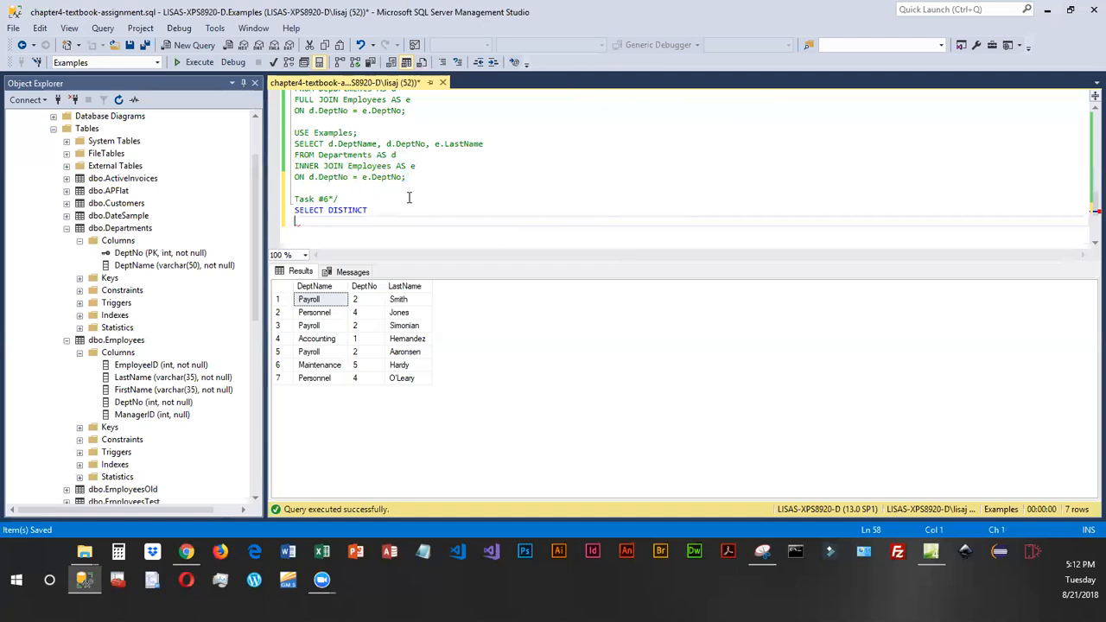
pyautogui.write('FROM')
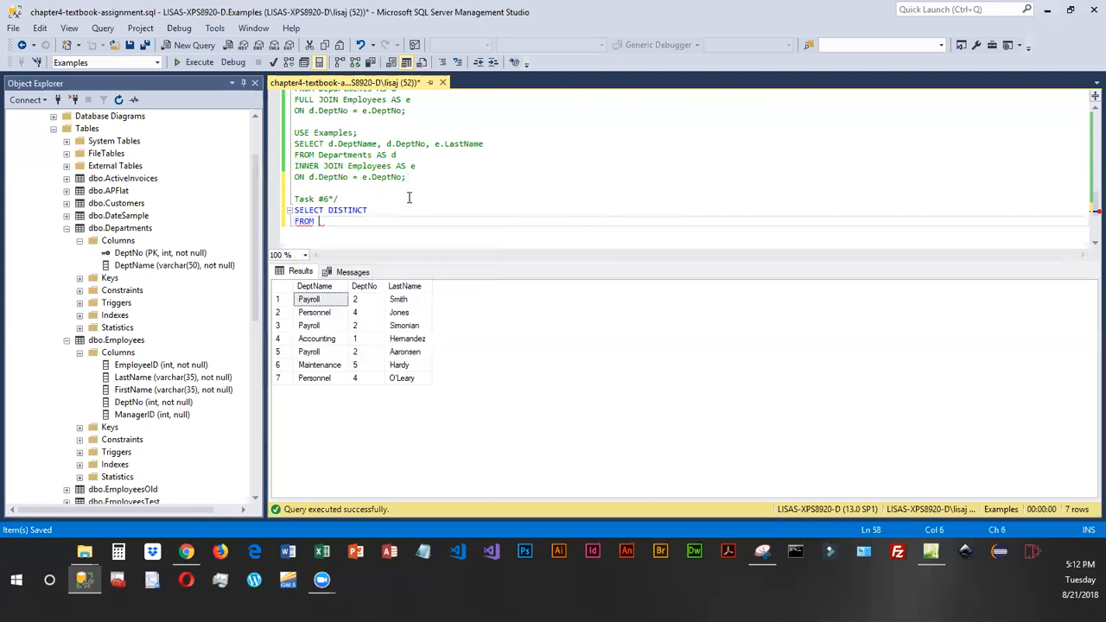
pyautogui.write('Vendors AS')
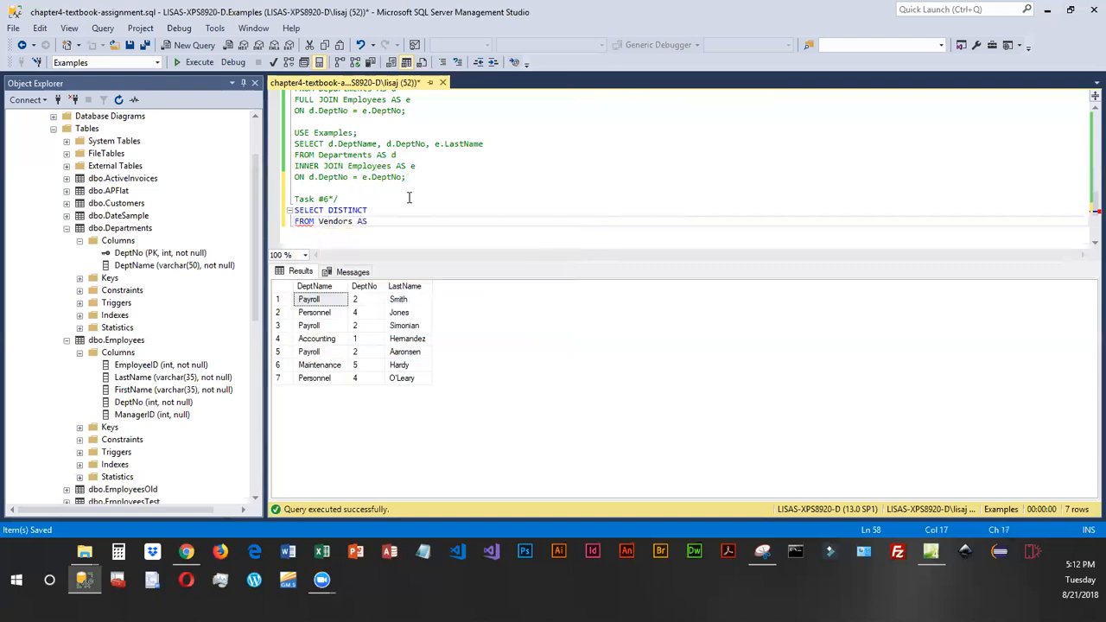
pyautogui.write('v')
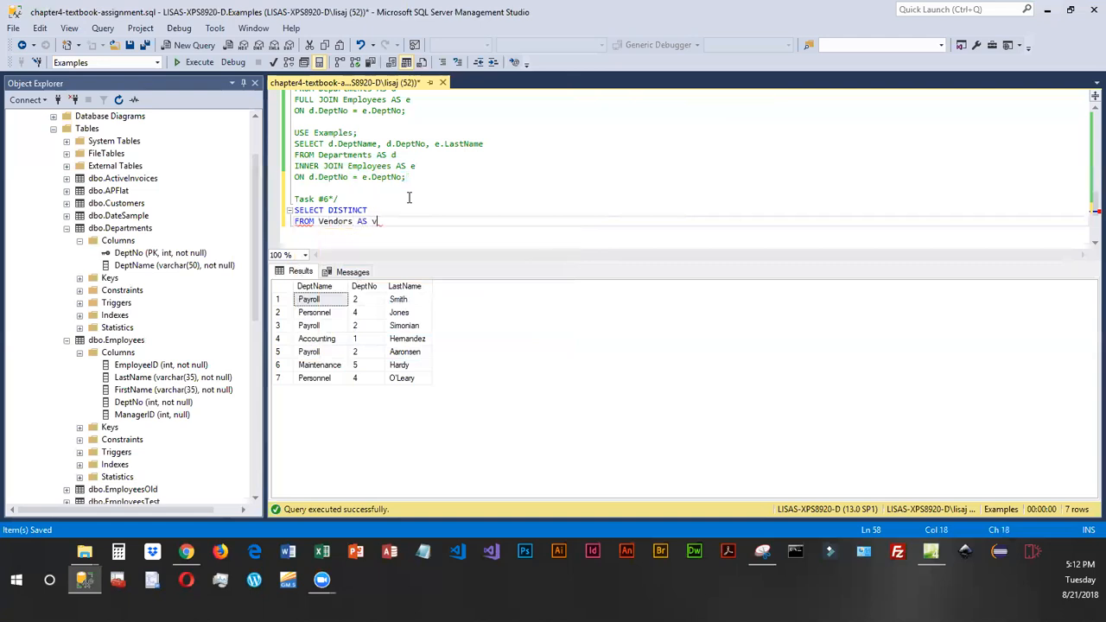
pyautogui.write('1')
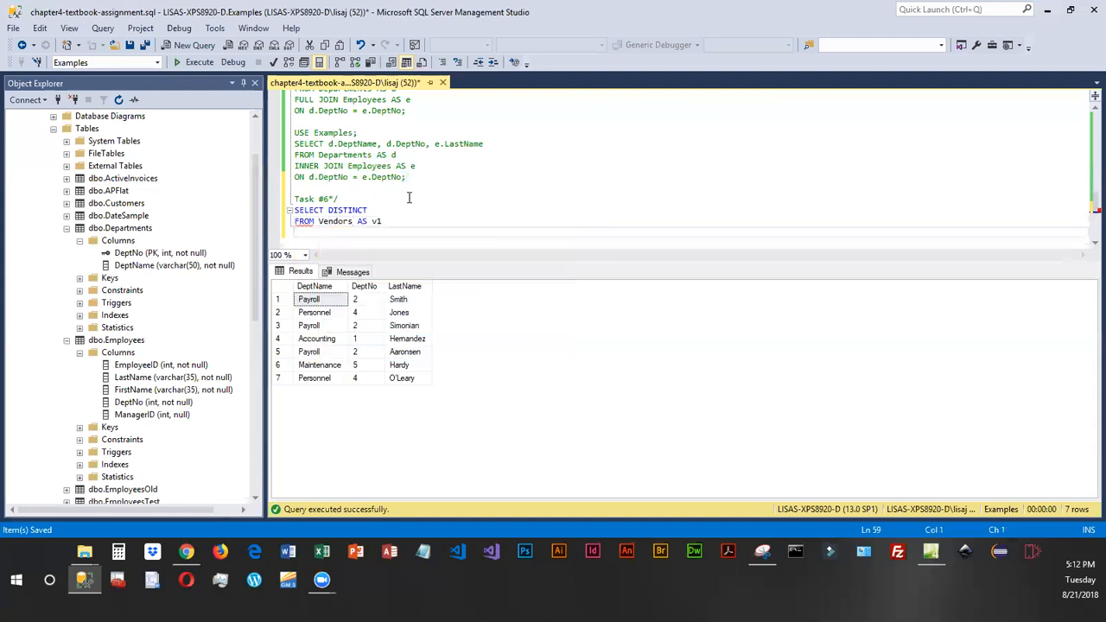
pyautogui.write('JOIN Vendors AS')
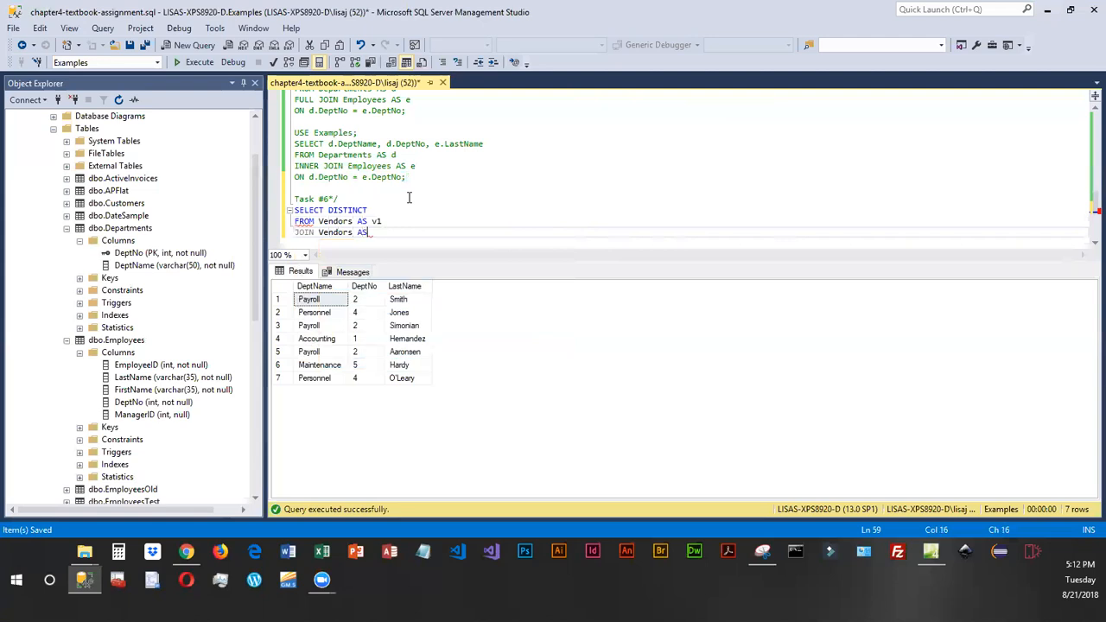
pyautogui.write('v2')
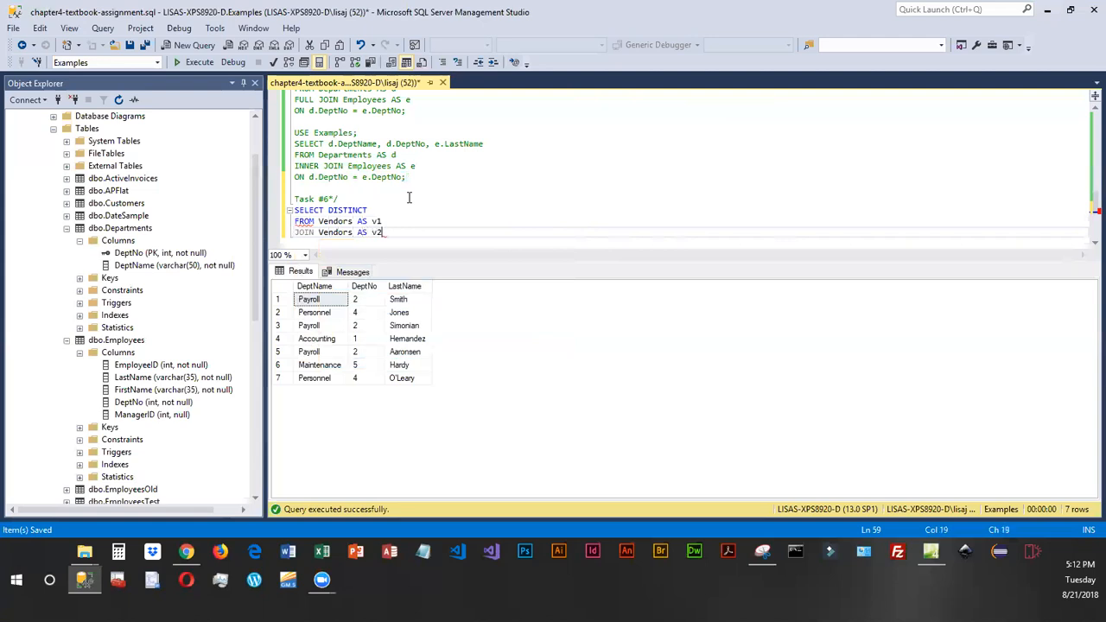
pyautogui.press('enter')
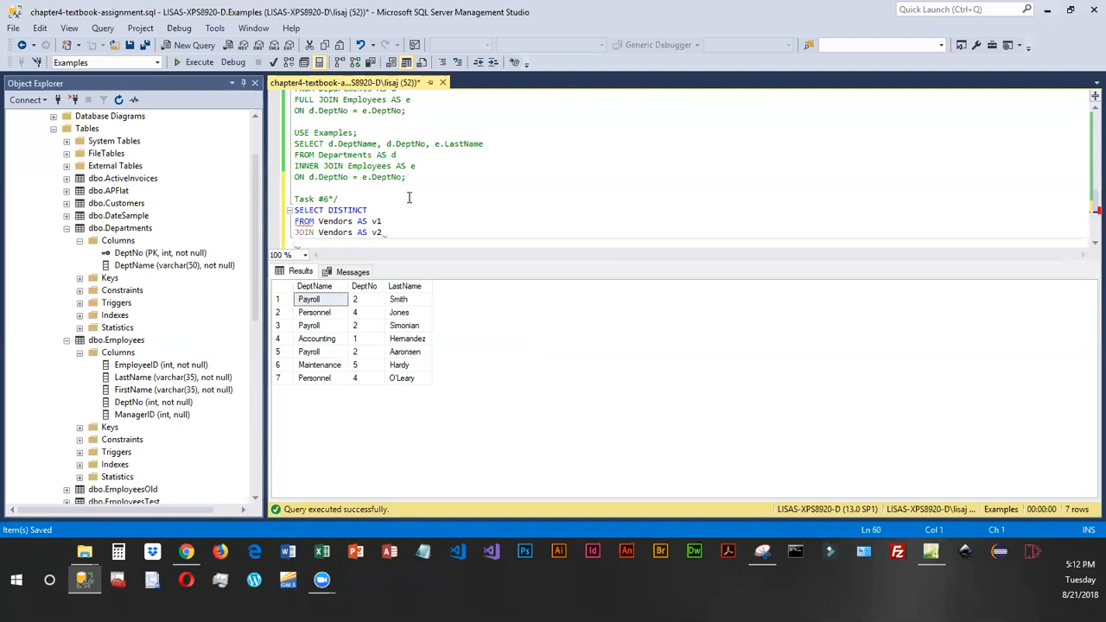
# Begin the ON clause with (v1.VendorCity = v2.VendorCity)
pyautogui.write('ON (')
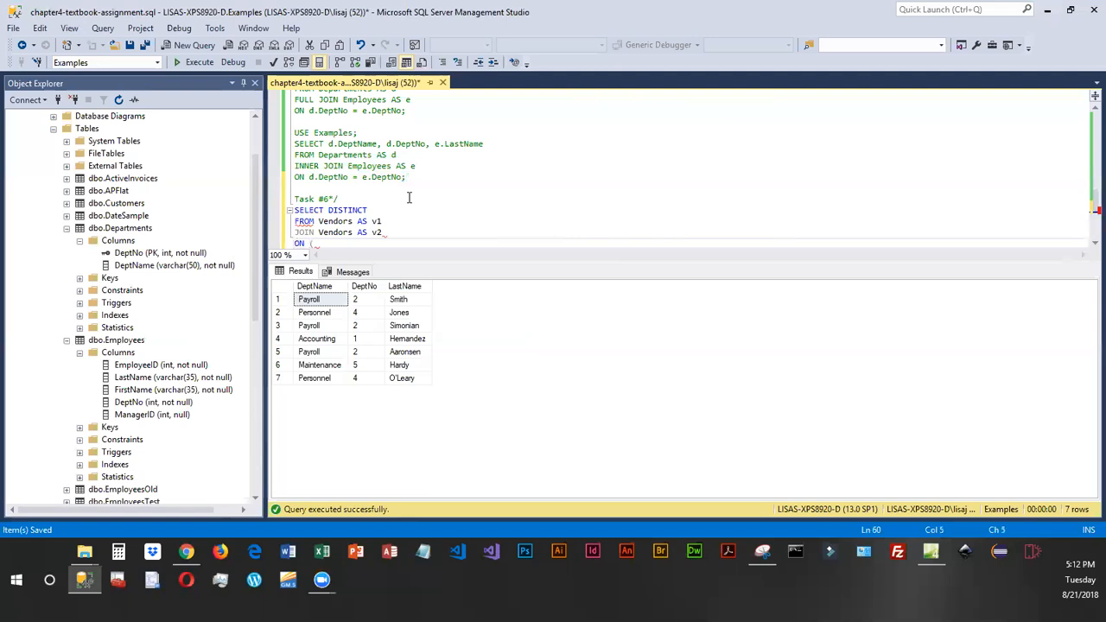
pyautogui.write('v')
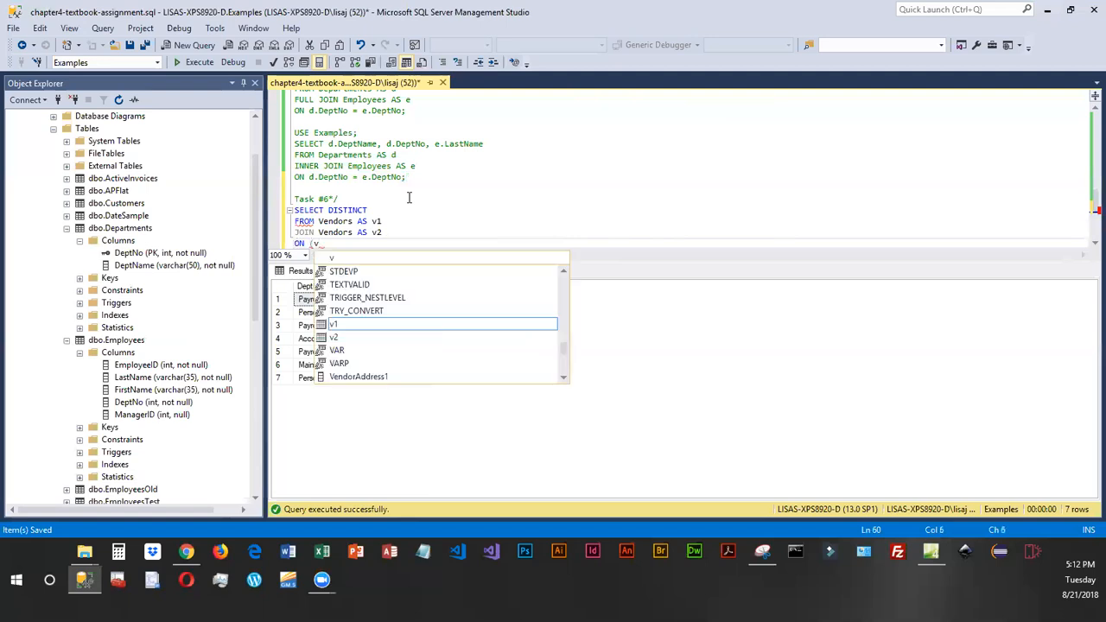
pyautogui.write('1.')
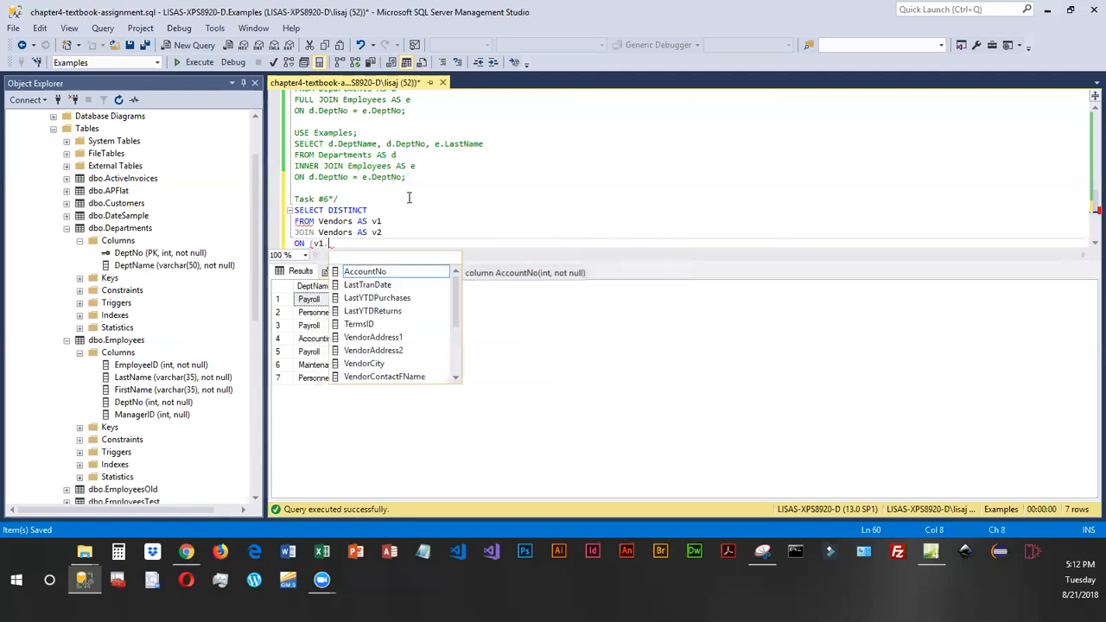
pyautogui.write('V')
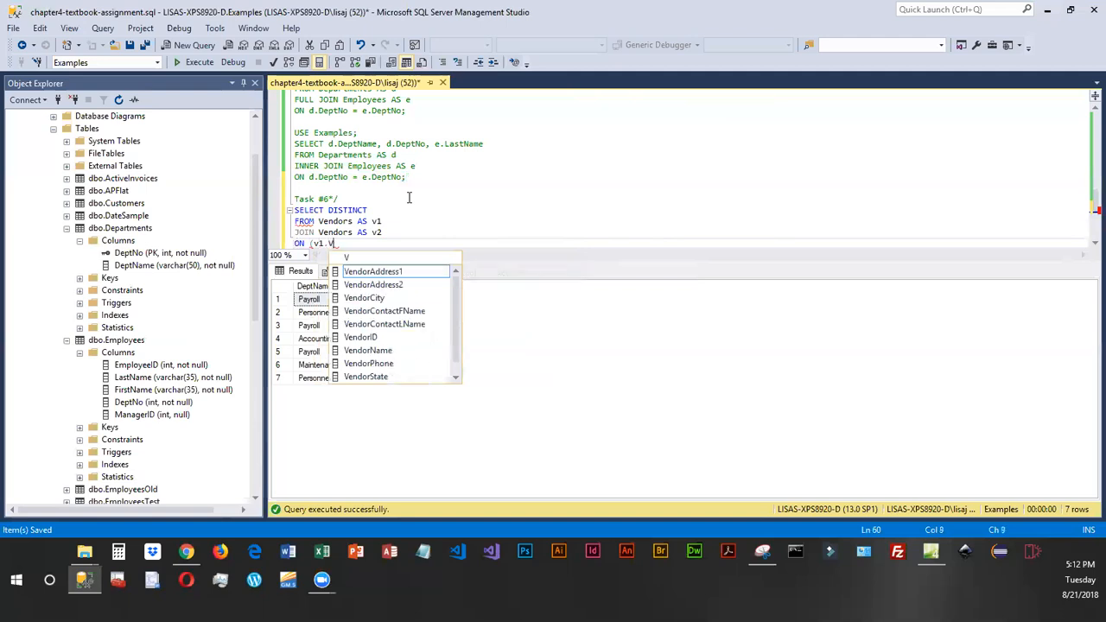
pyautogui.write('VendorCity')
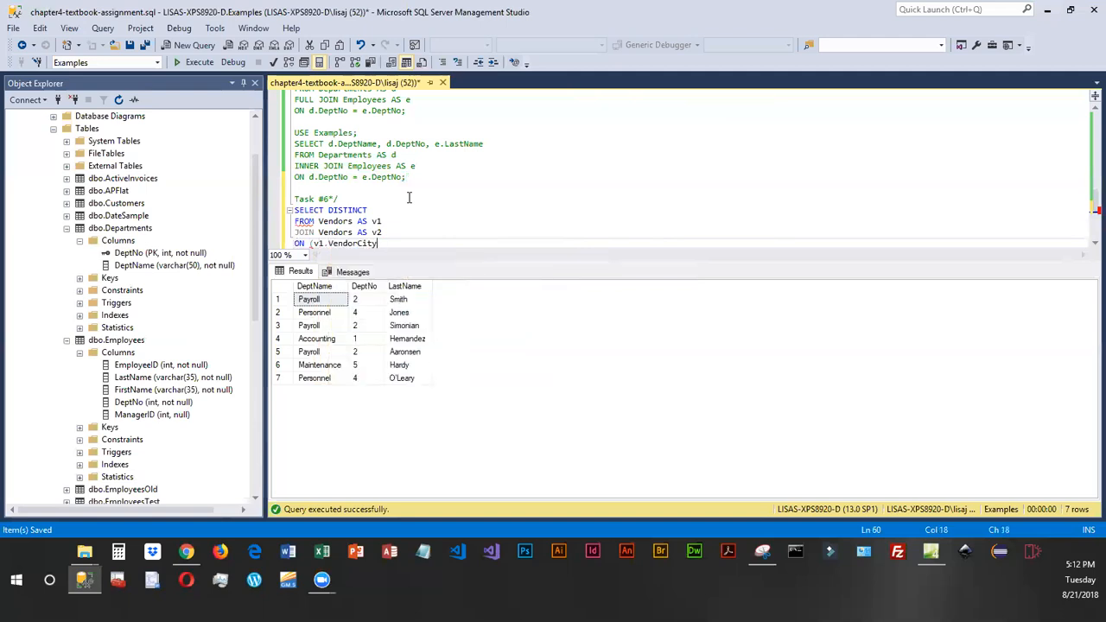
pyautogui.write('=v2.')
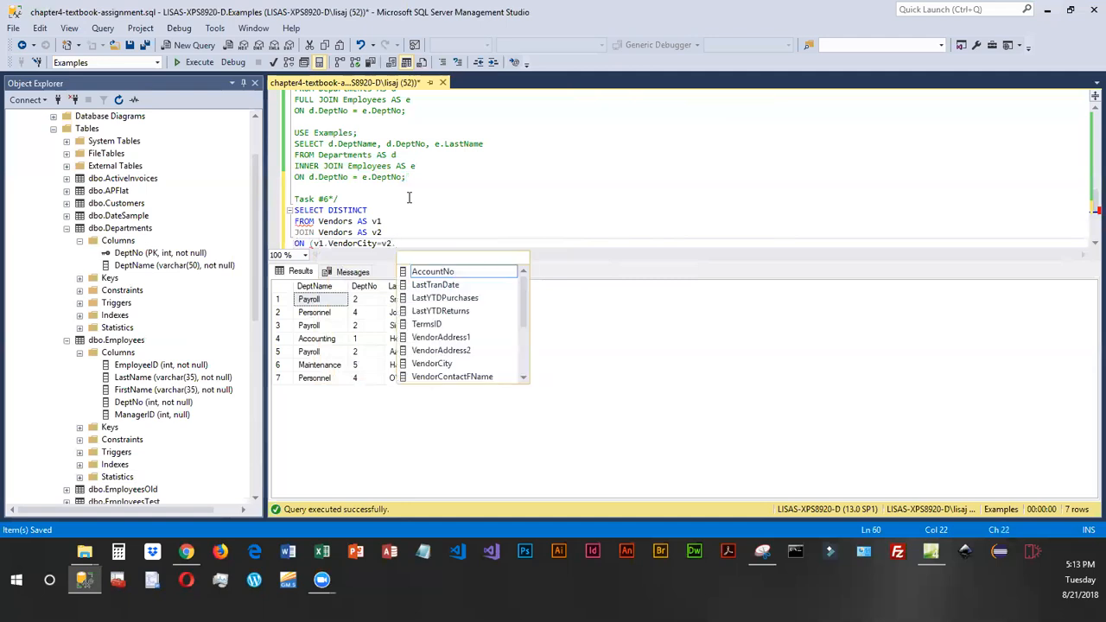
pyautogui.moveTo(432, 271)
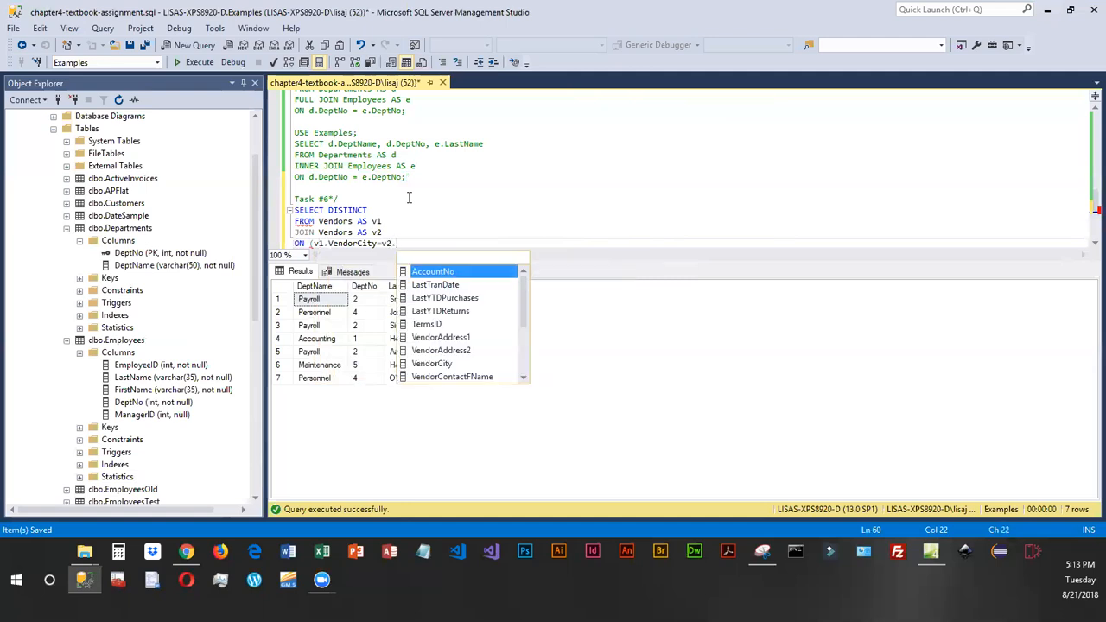
pyautogui.write('VendorCity')
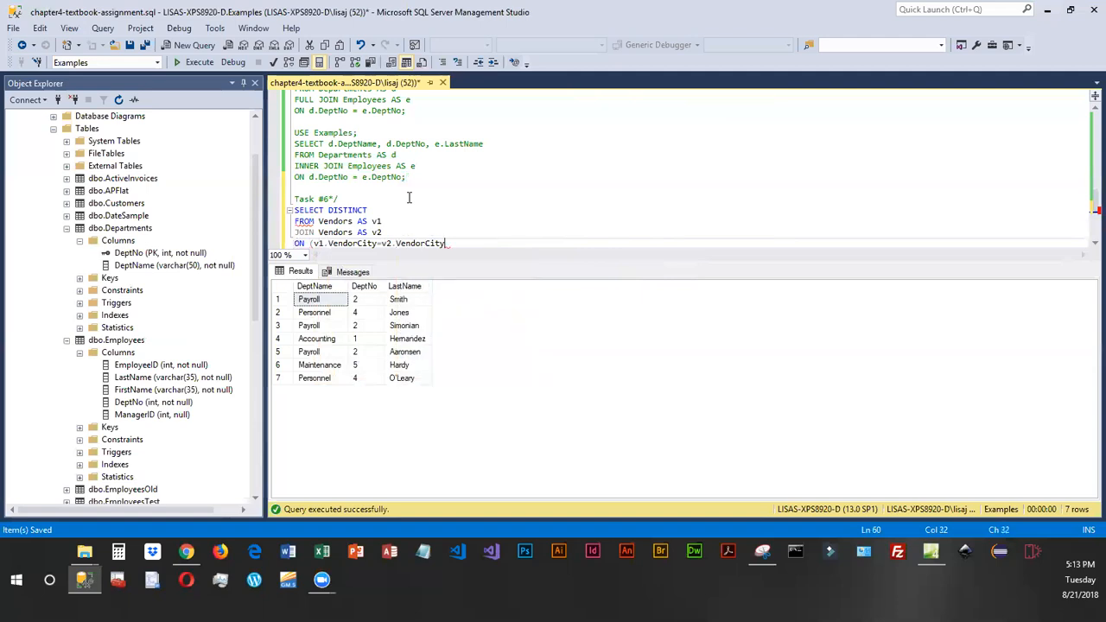
pyautogui.write(')')
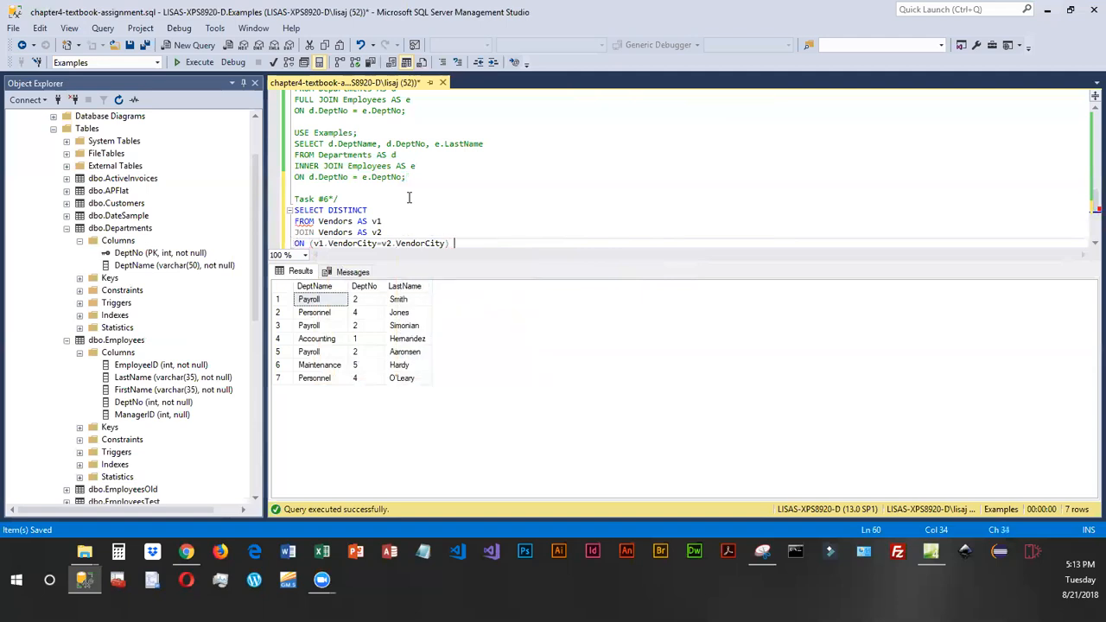
# Add AND (v1.VendorState = v2.VendorState) to the join condition
pyautogui.write('AND')
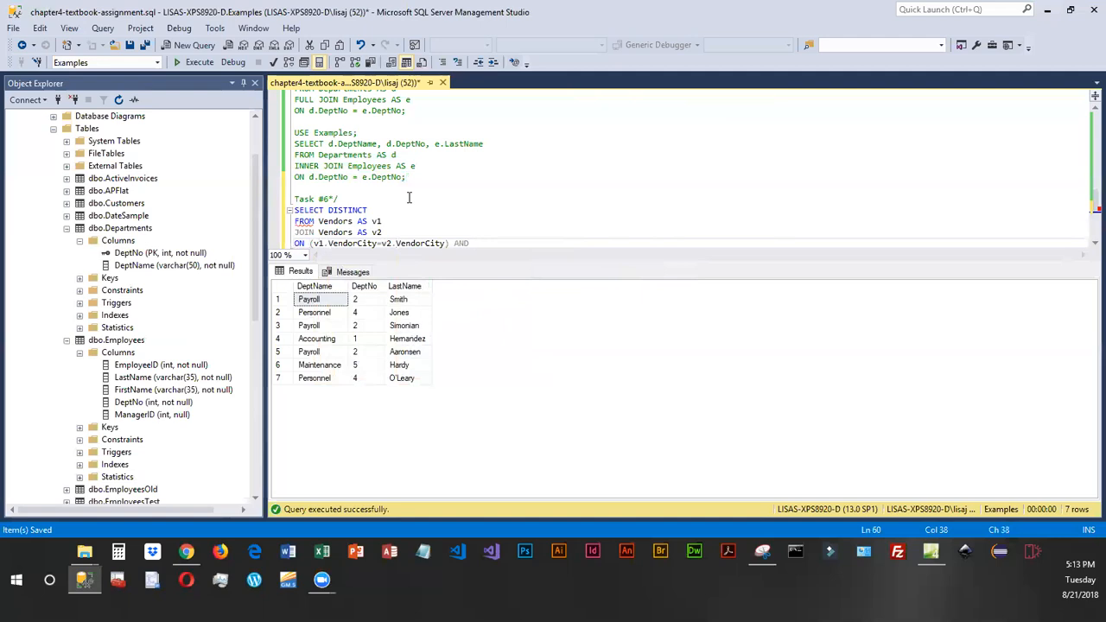
pyautogui.write('(')
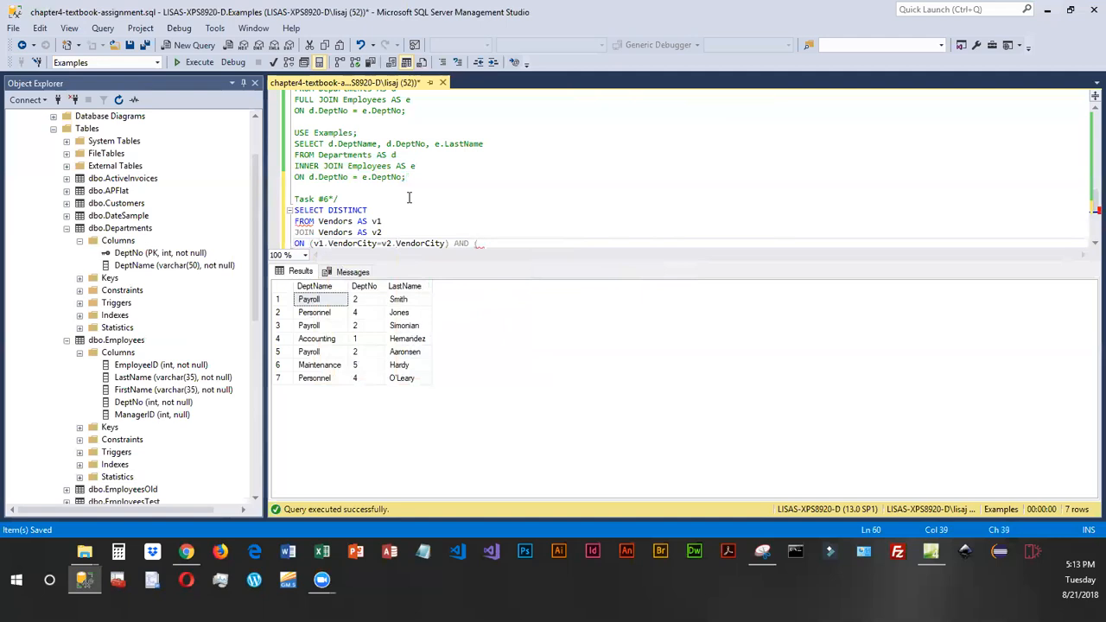
pyautogui.write('v1.VendorS')
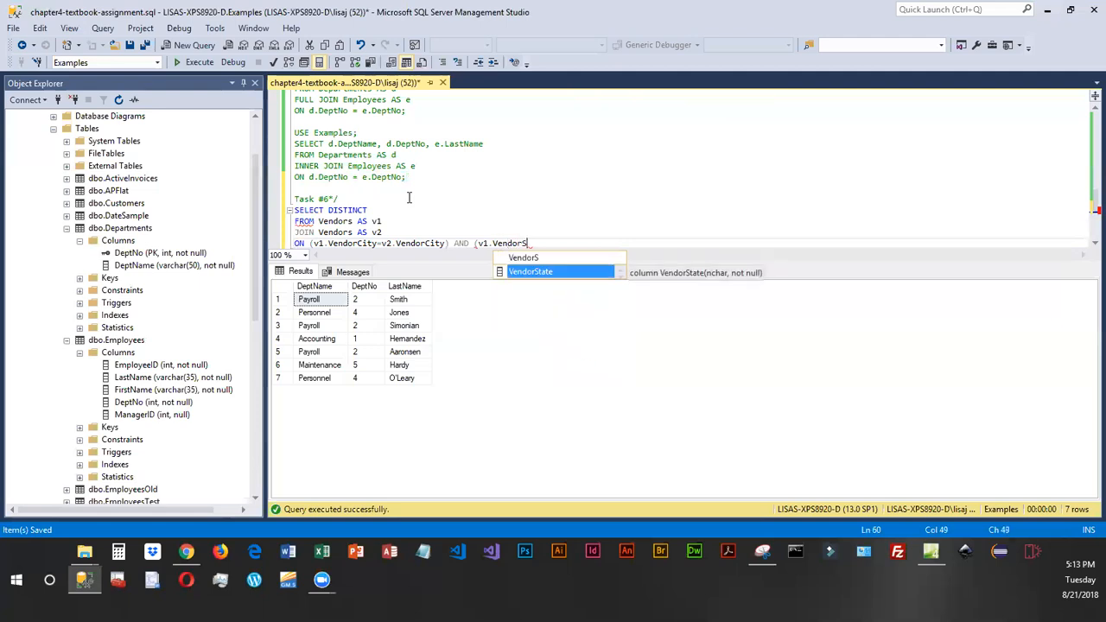
pyautogui.write('tate=v2.')
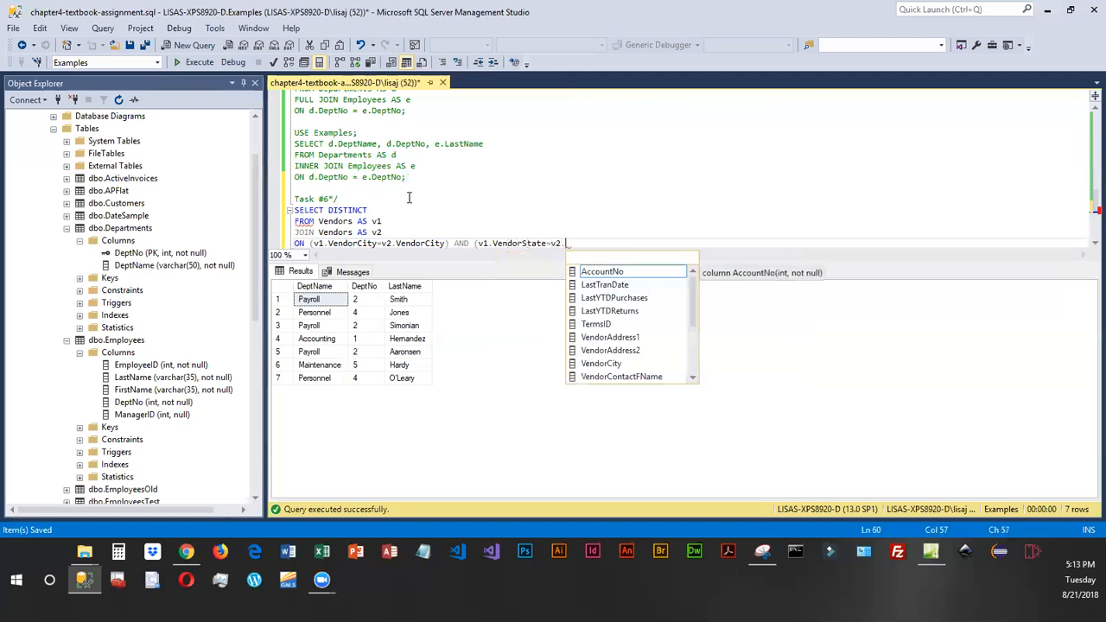
pyautogui.write('VendorS')
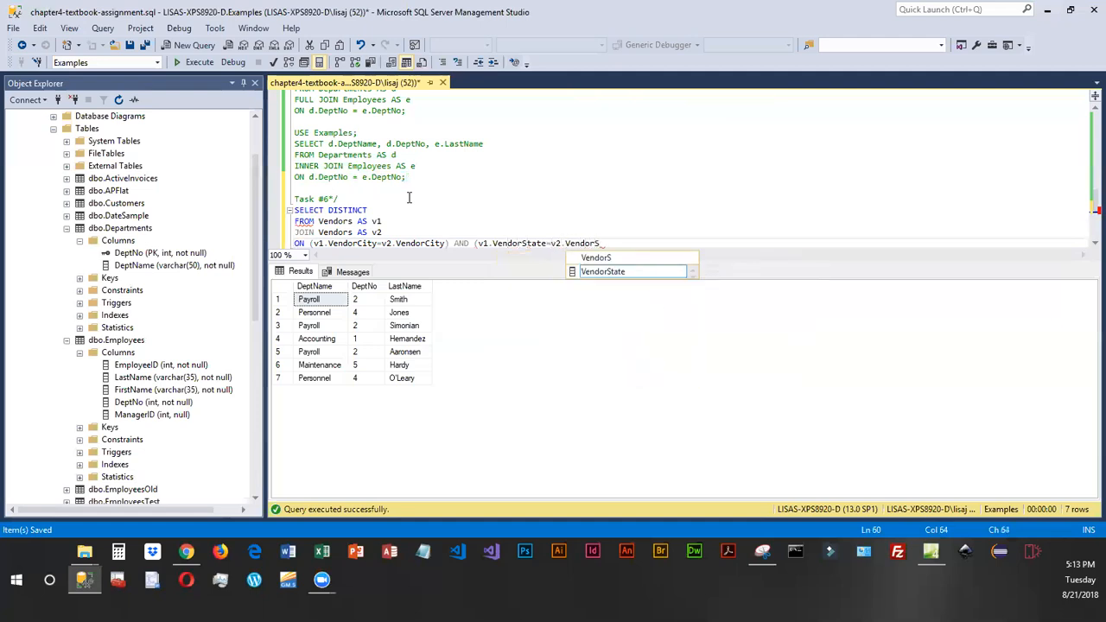
pyautogui.write('tate')
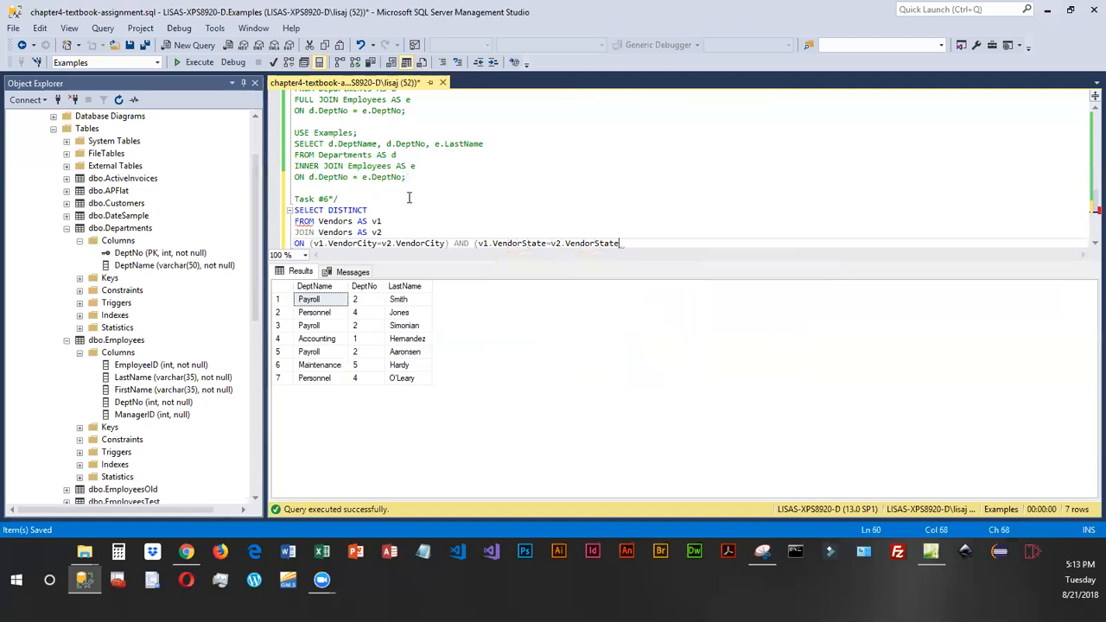
pyautogui.write(')')
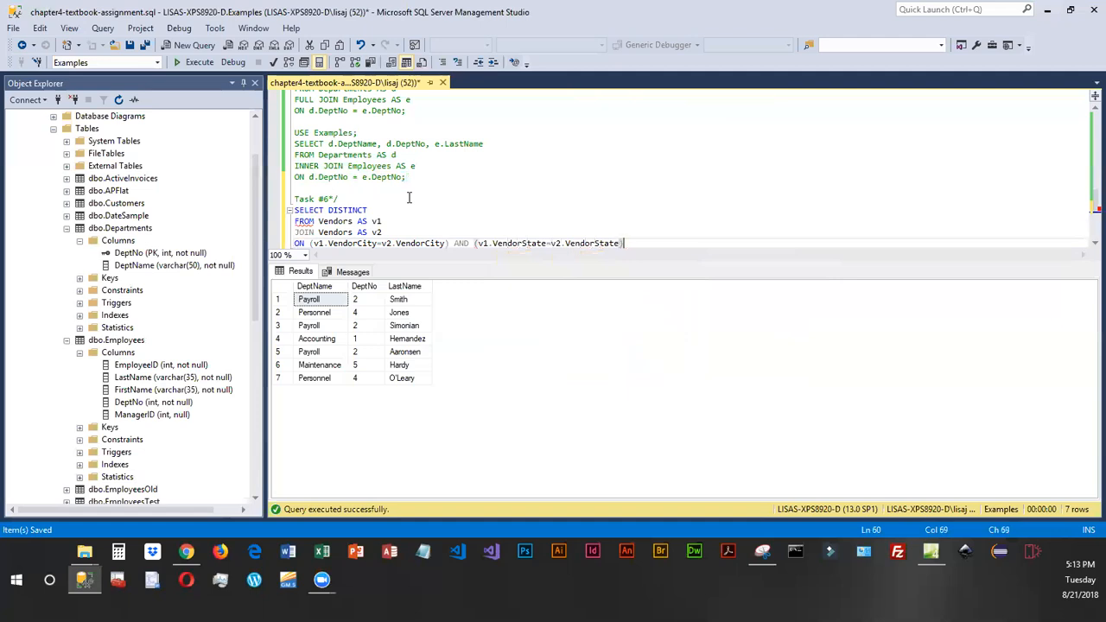
# Add AND (v1.VendorID <> v2.VendorID) so matched vendors differ
pyautogui.write('AND')
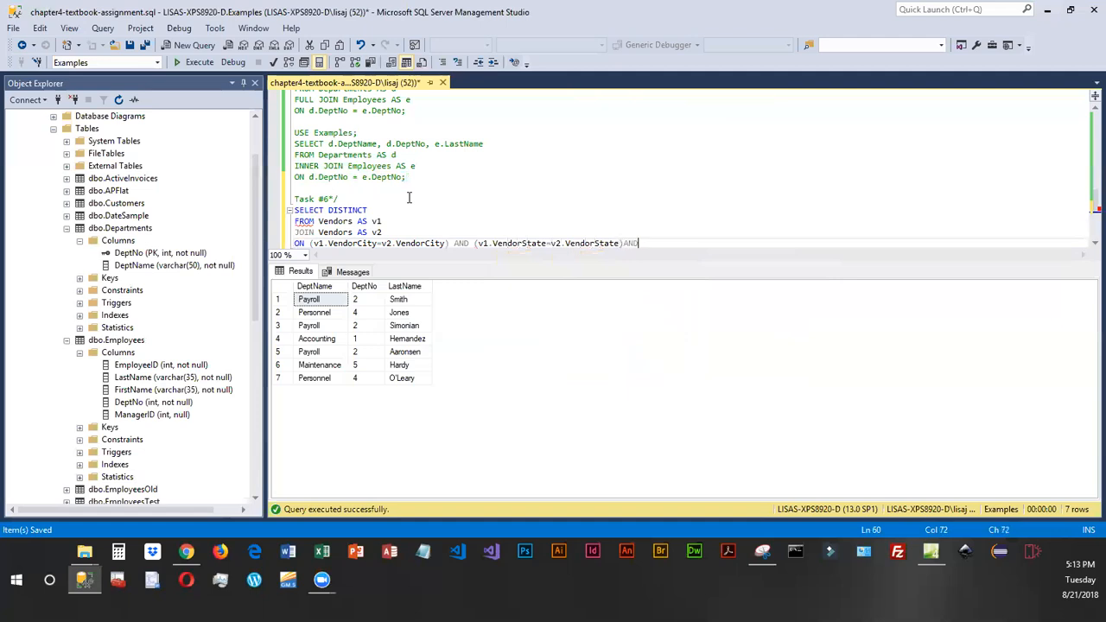
pyautogui.write('(')
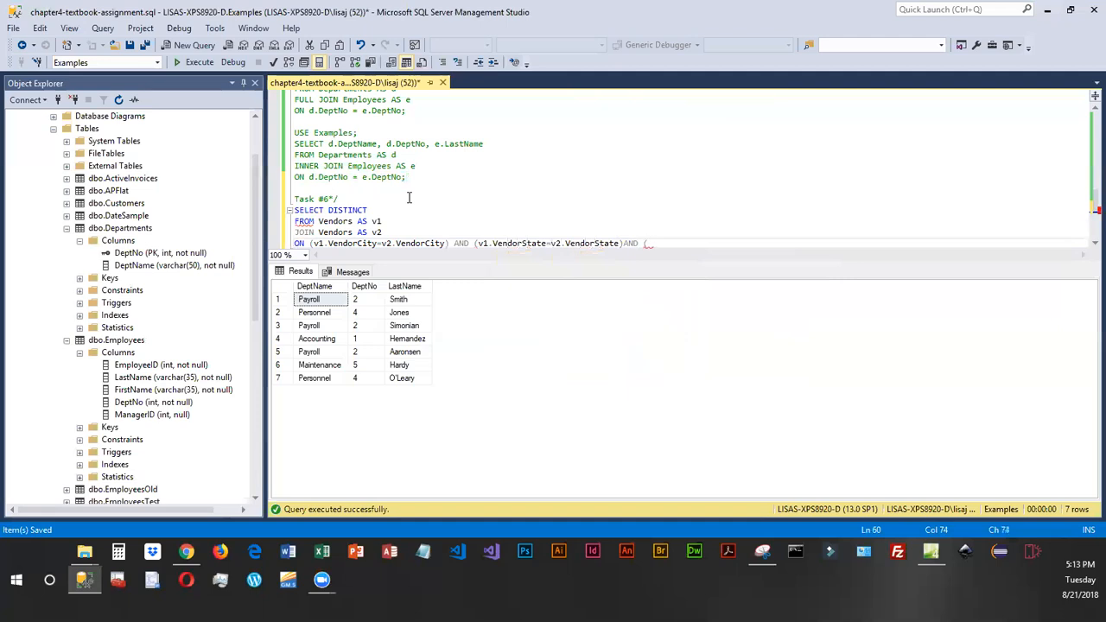
pyautogui.write('(v')
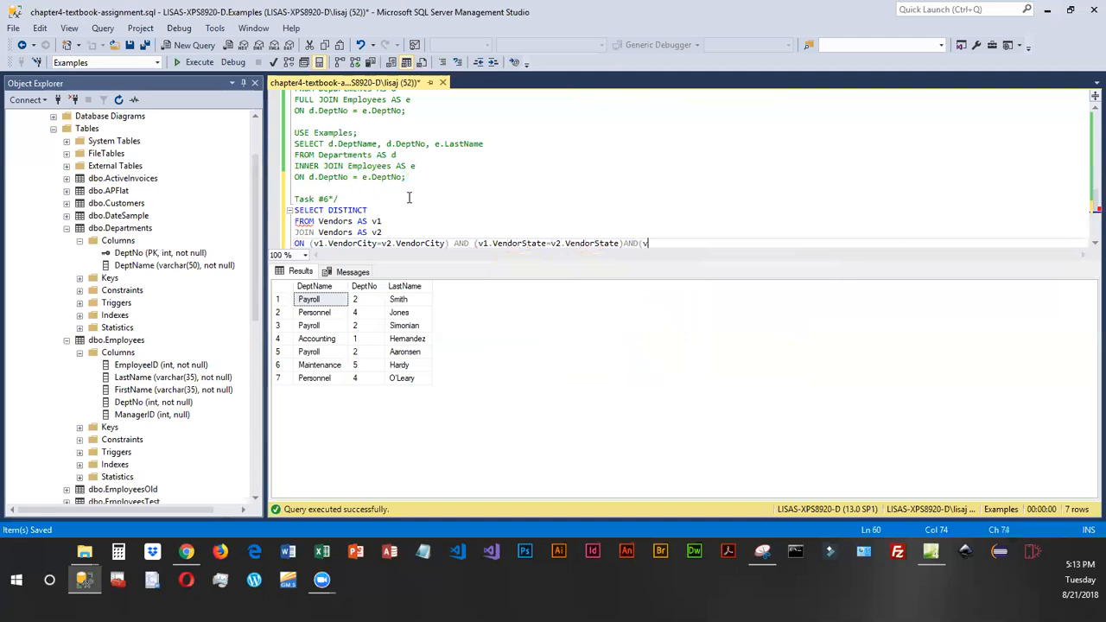
pyautogui.write('v')
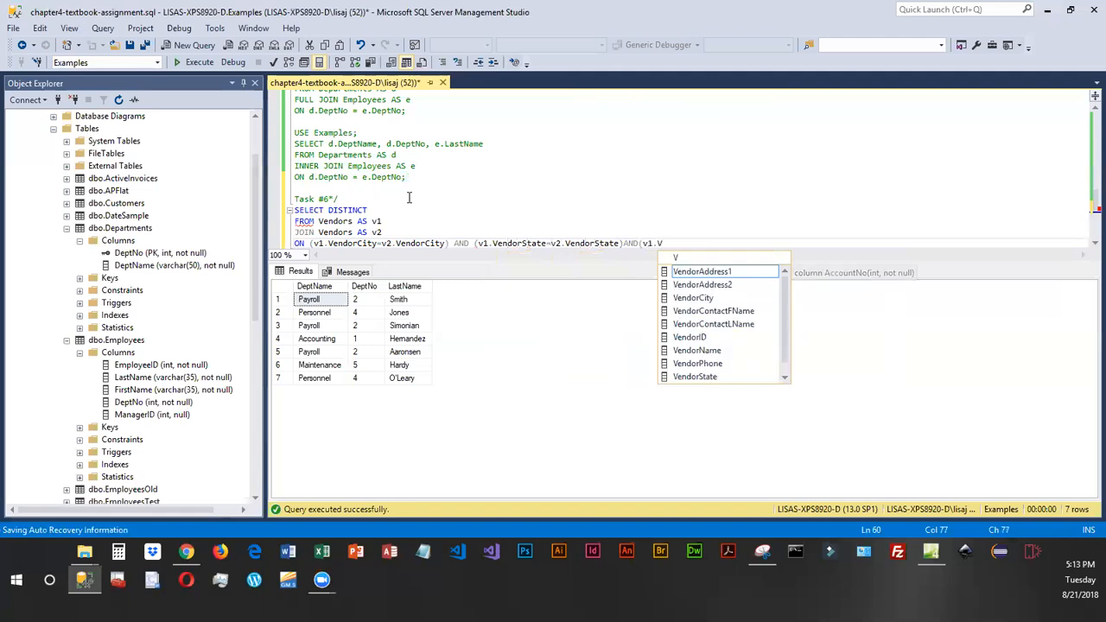
pyautogui.write('endorID<>')
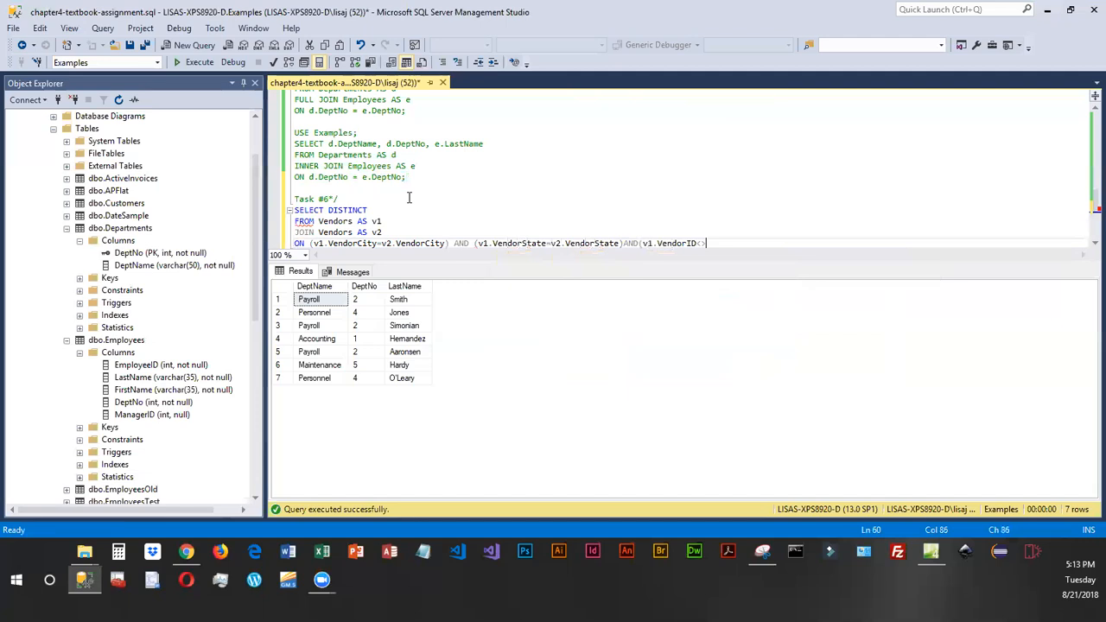
pyautogui.write('v2.')
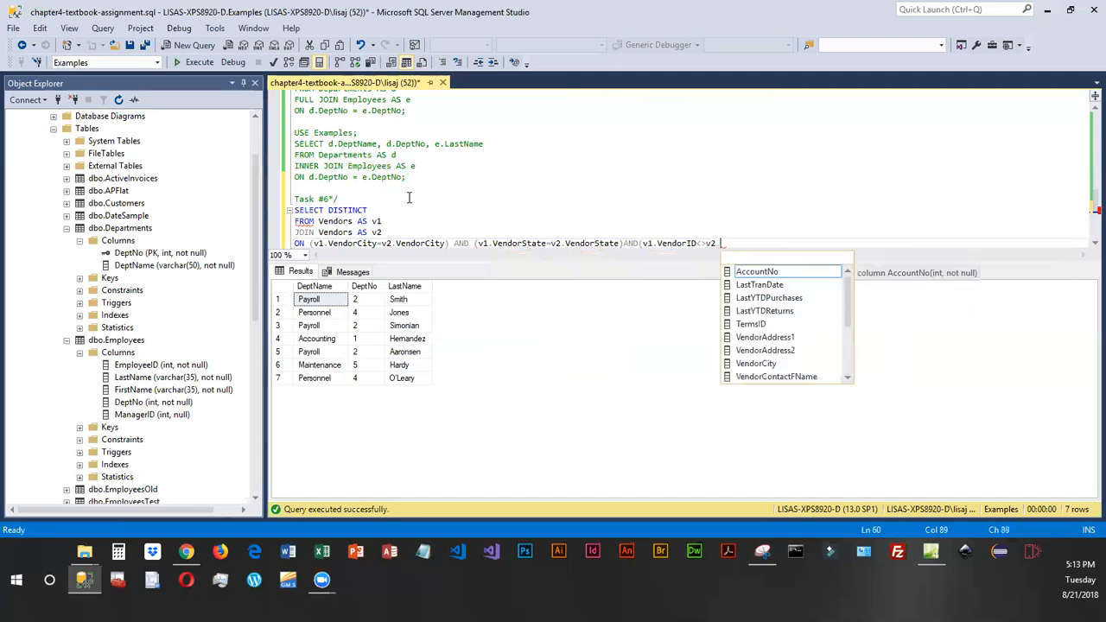
pyautogui.write('VendorID')
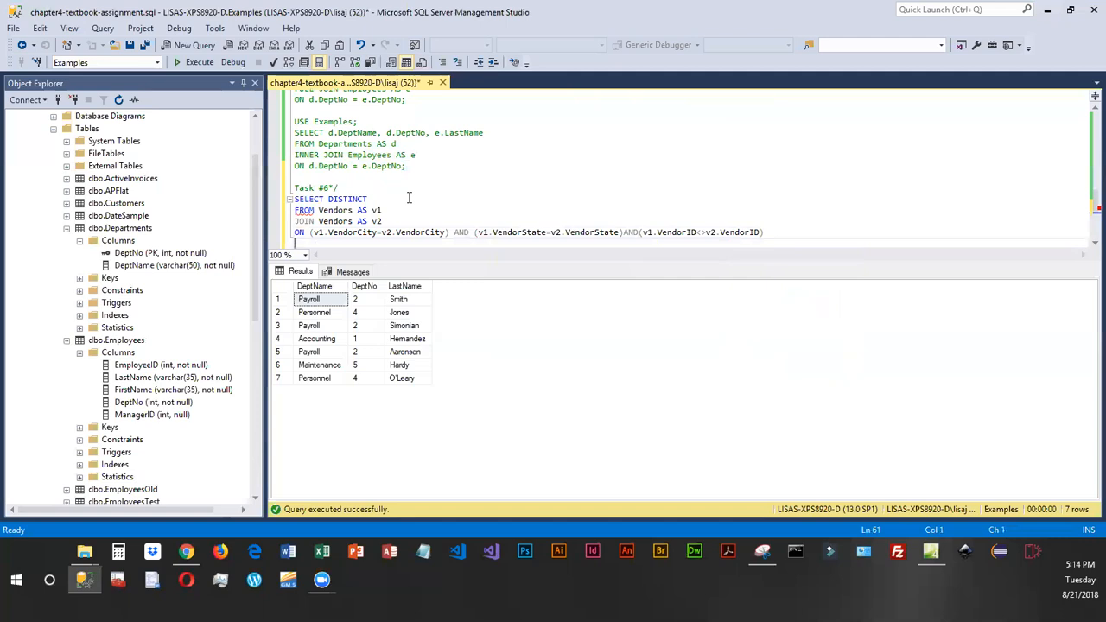
# Add ORDER BY v1.VendorState, v1.VendorCity to the query
pyautogui.write('ORDER BY v1.Vendor')
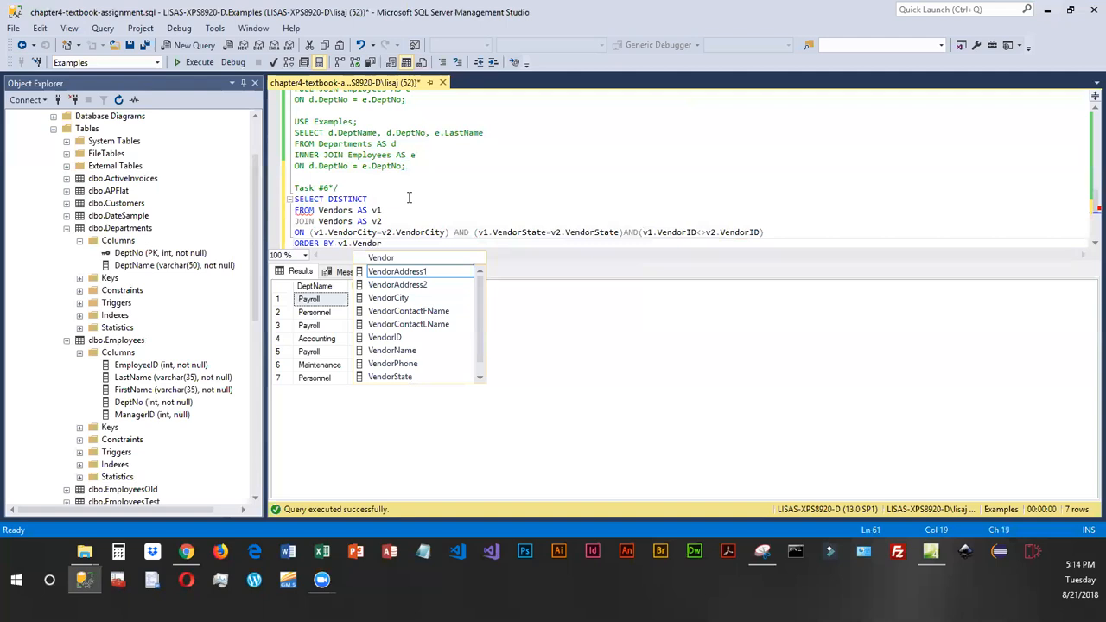
pyautogui.write('State,')
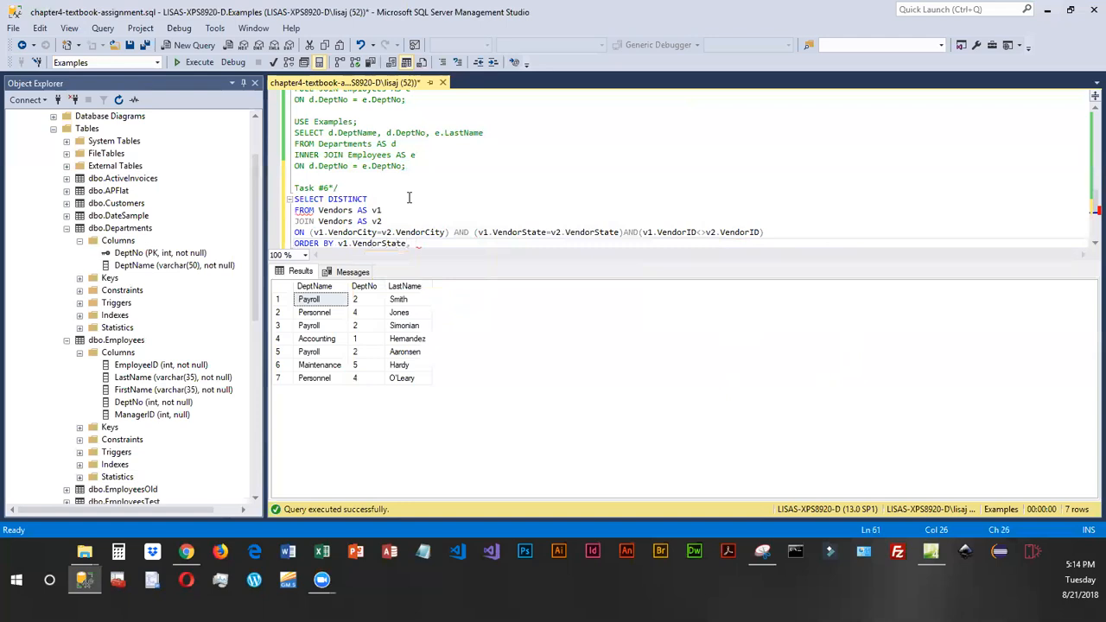
pyautogui.write('v1')
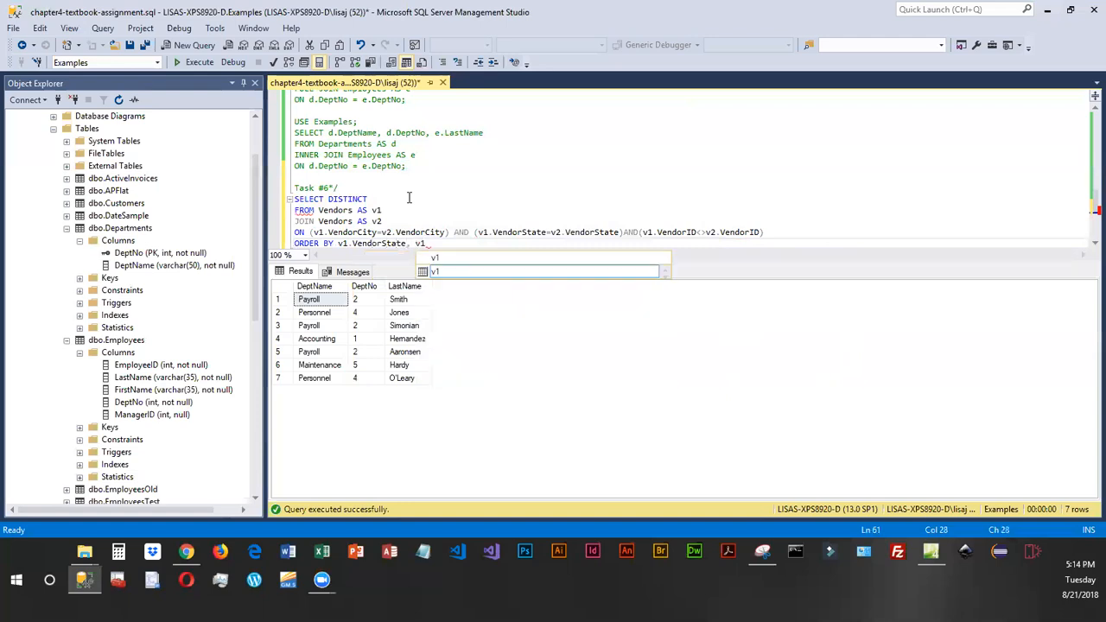
pyautogui.write('VendorCity;')
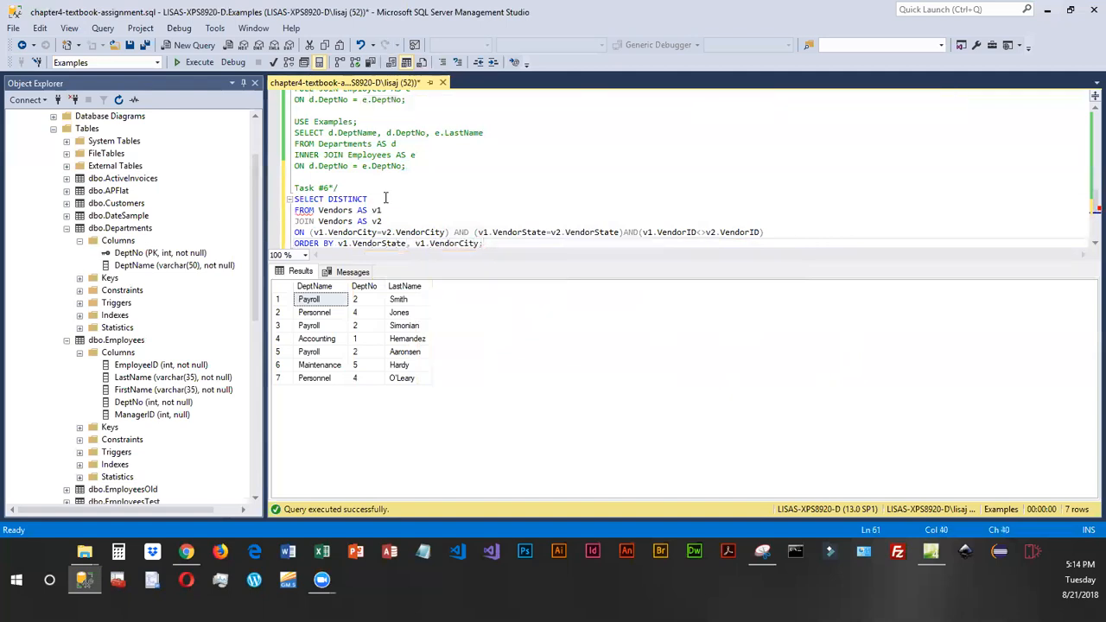
# Fill the select list with v1.VendorName, v1.VendorCity, v1.VendorState
pyautogui.click(371, 199)
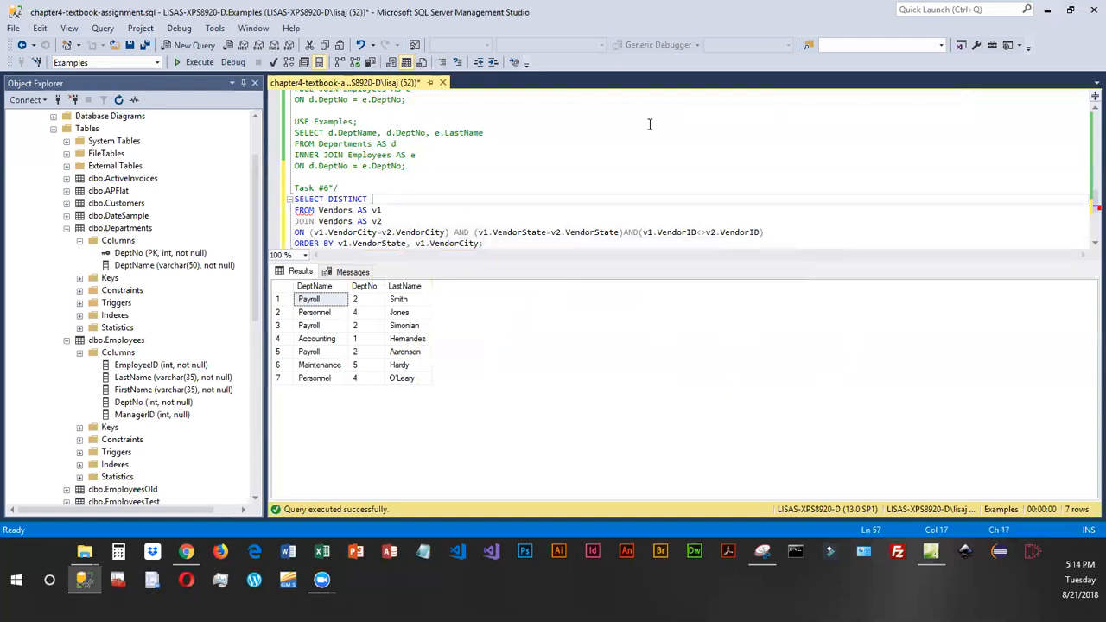
pyautogui.write('v1.Vend')
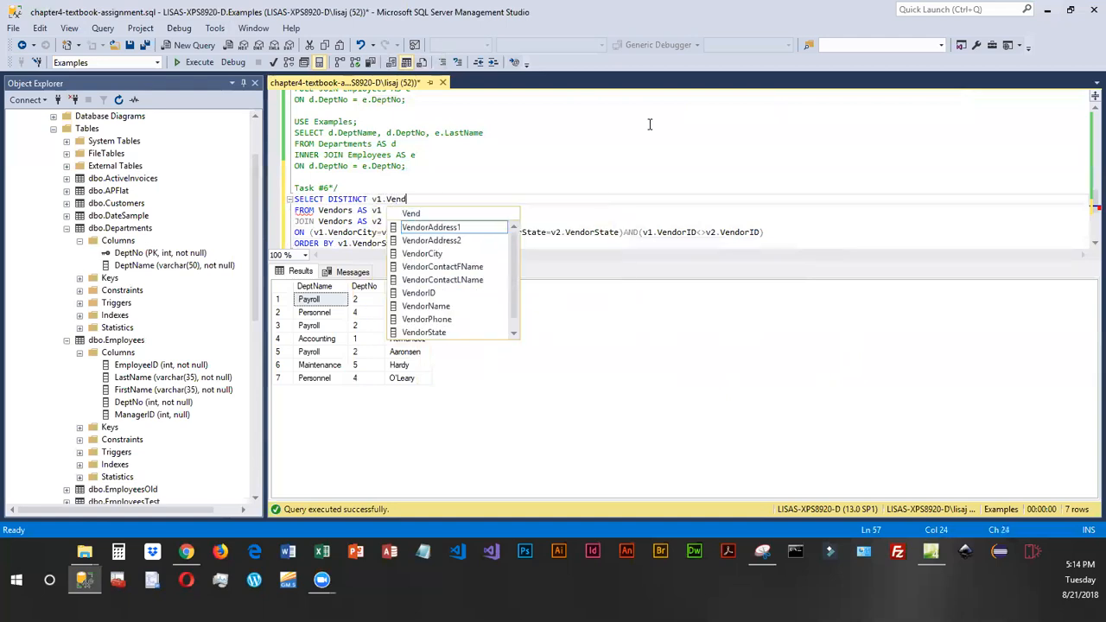
pyautogui.write('orName, v')
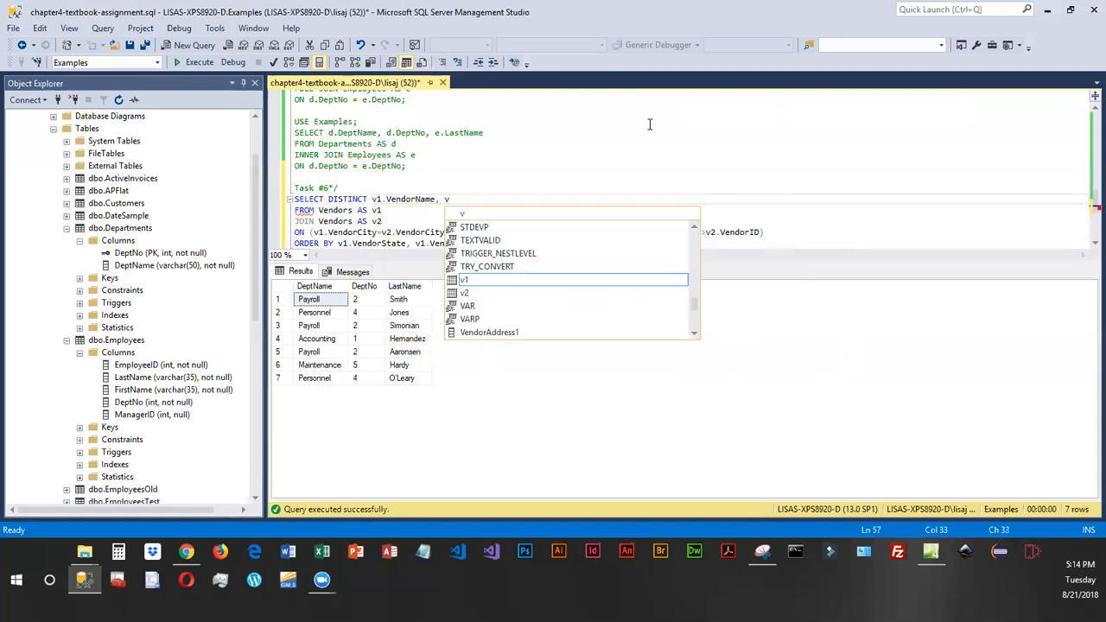
pyautogui.write('Vendo')
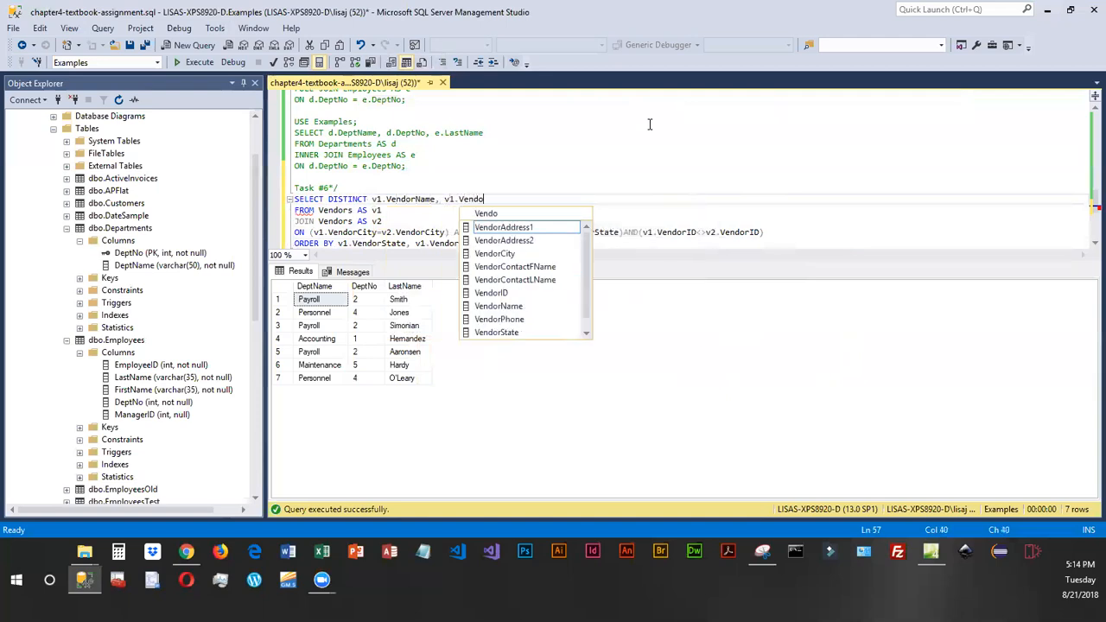
pyautogui.write('rCity')
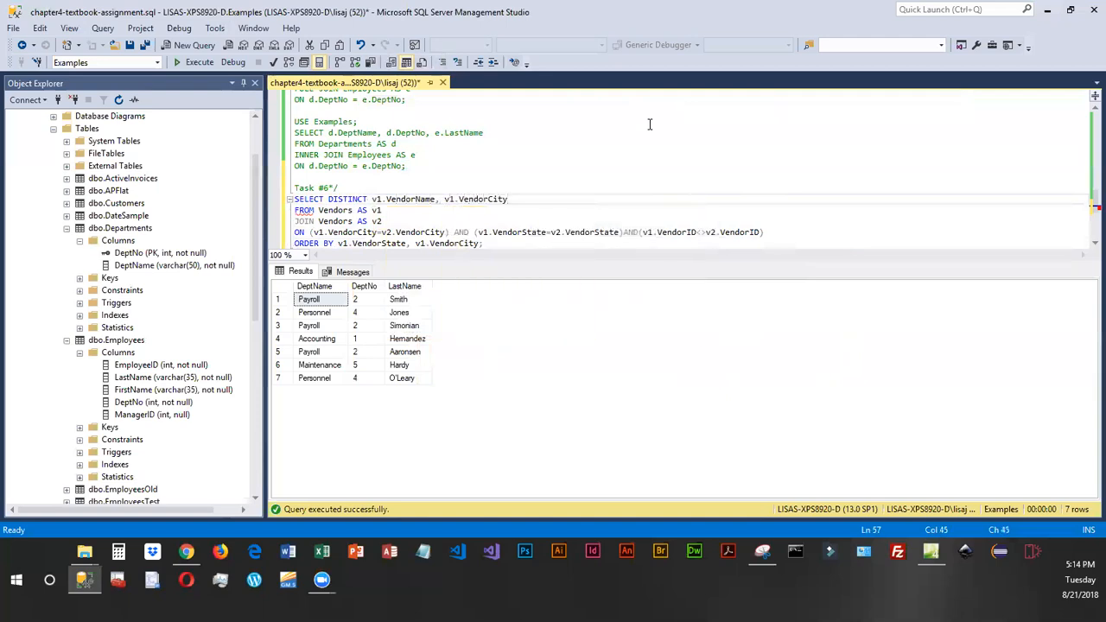
pyautogui.write('V1.Ve')
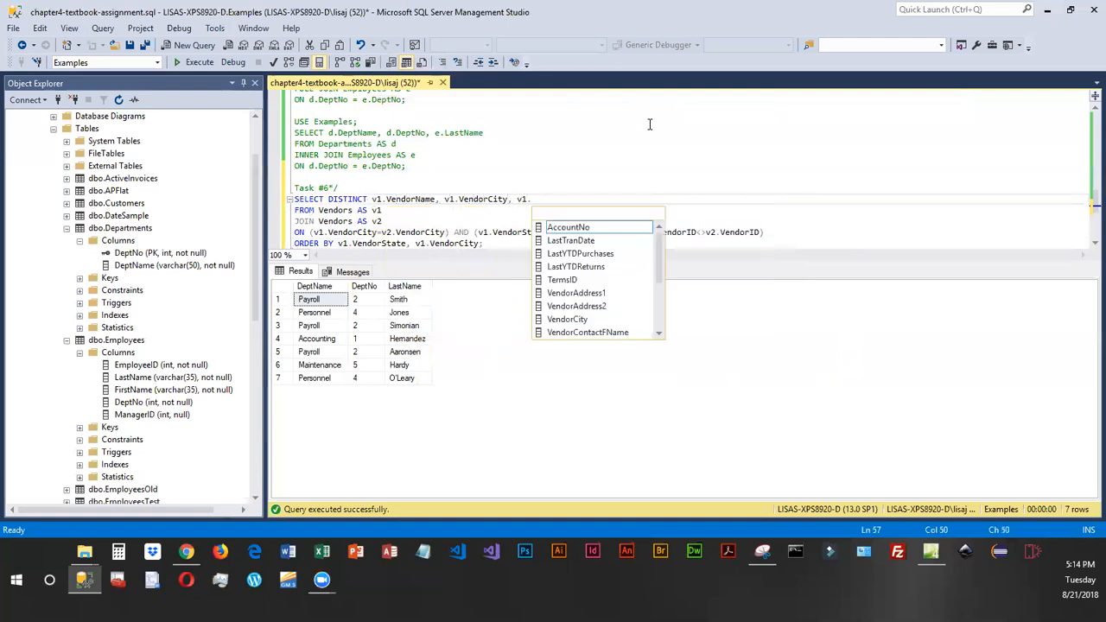
pyautogui.write('Vendor')
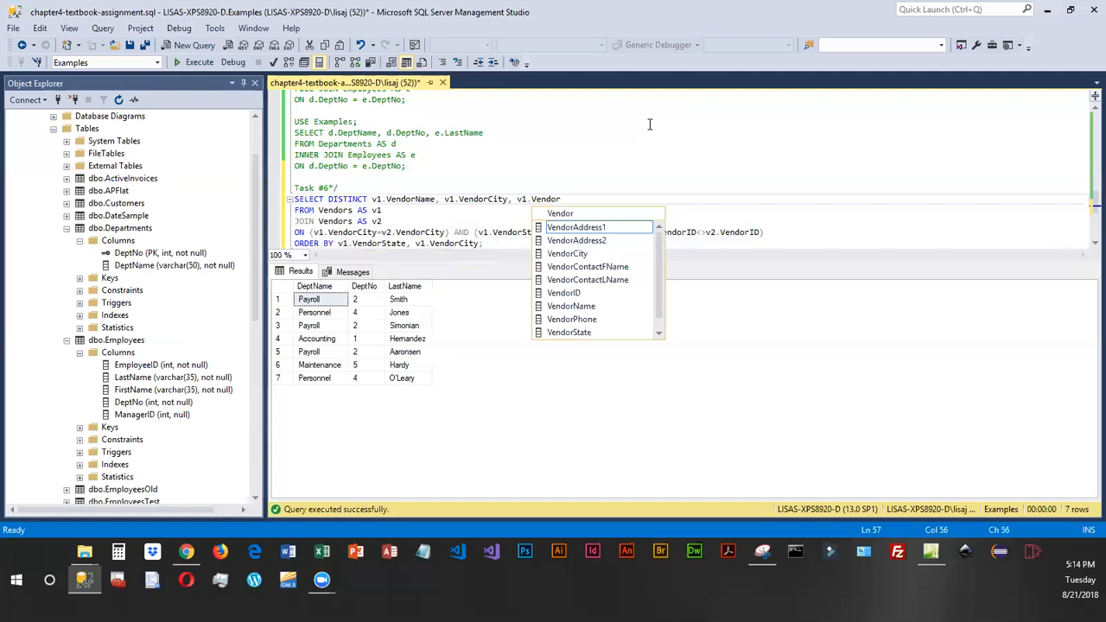
pyautogui.moveTo(576, 226)
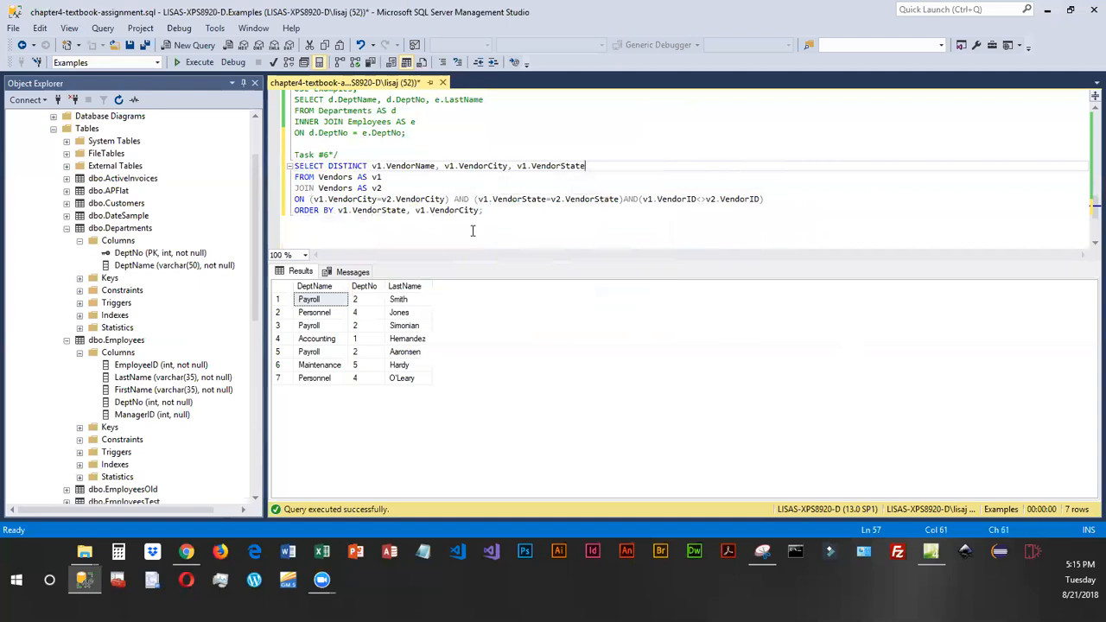
pyautogui.moveTo(378, 210)
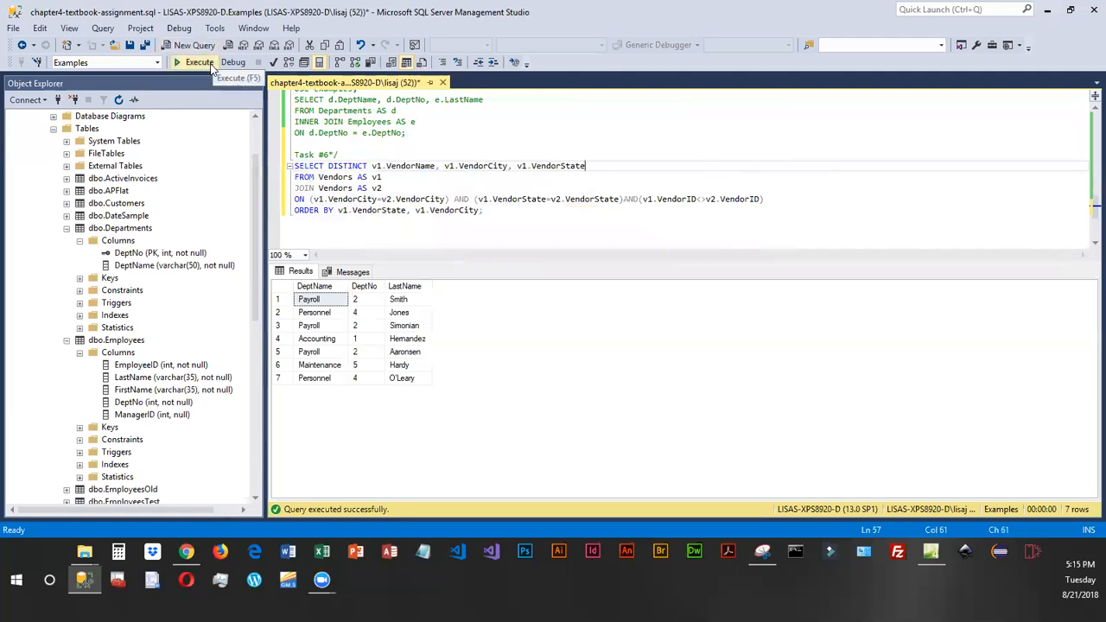
# Execute the self-join and review the 81 returned vendor rows, Phoenix AZ first
pyautogui.click(199, 62)
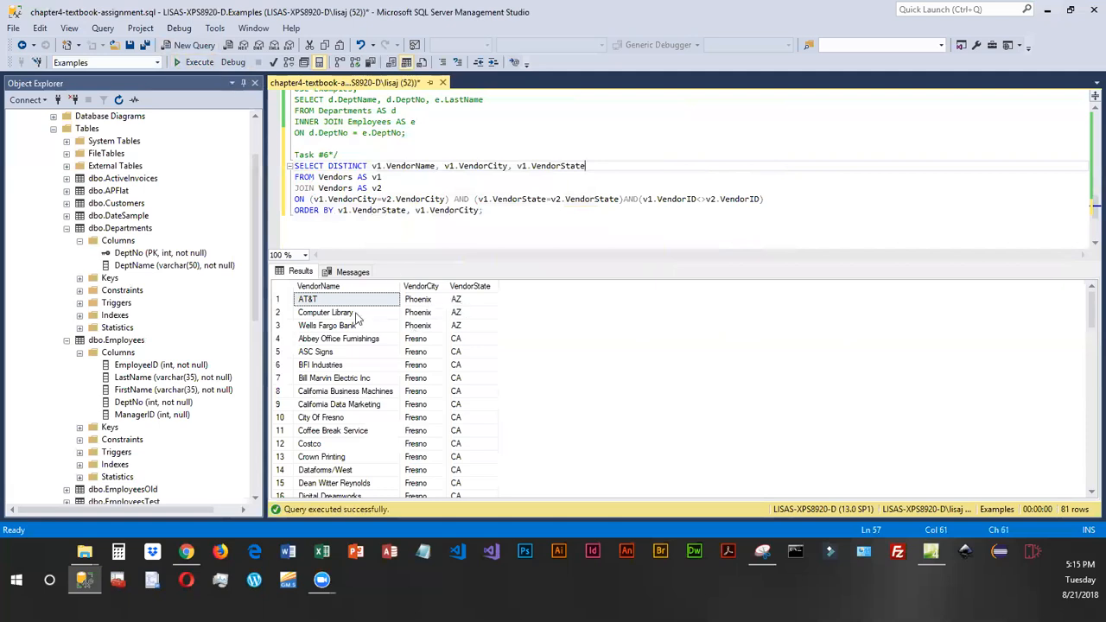
pyautogui.scroll(-3)
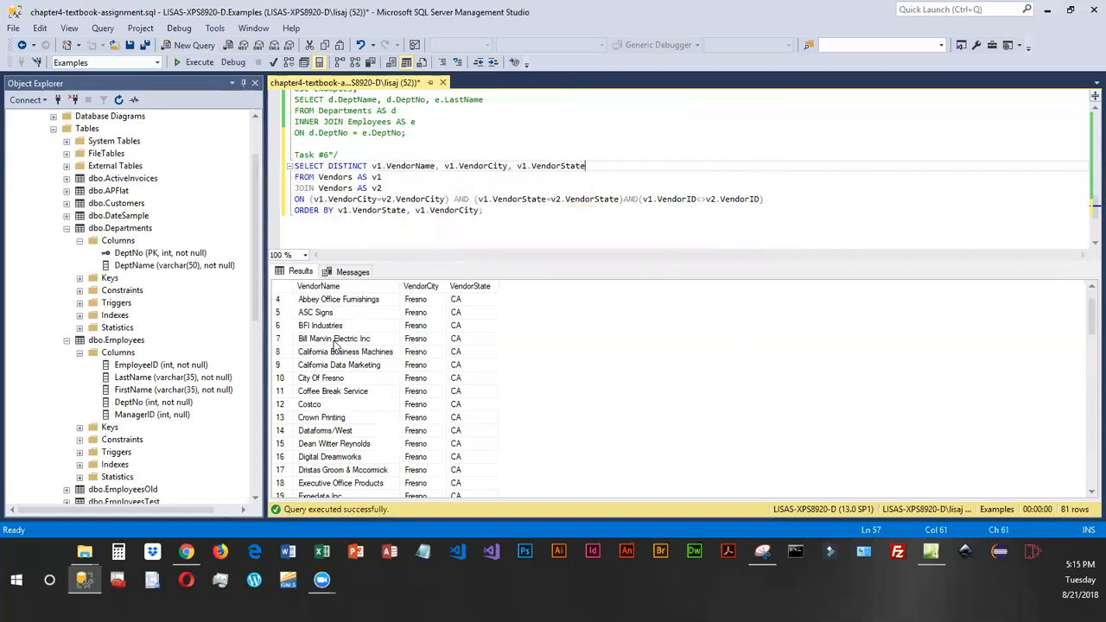
pyautogui.moveTo(416, 374)
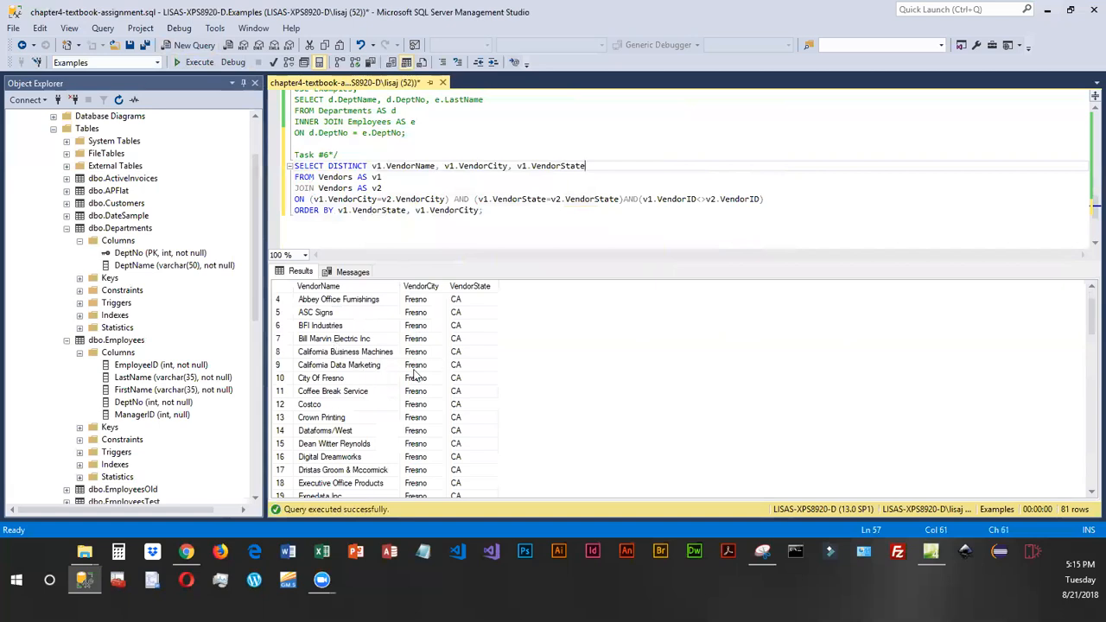